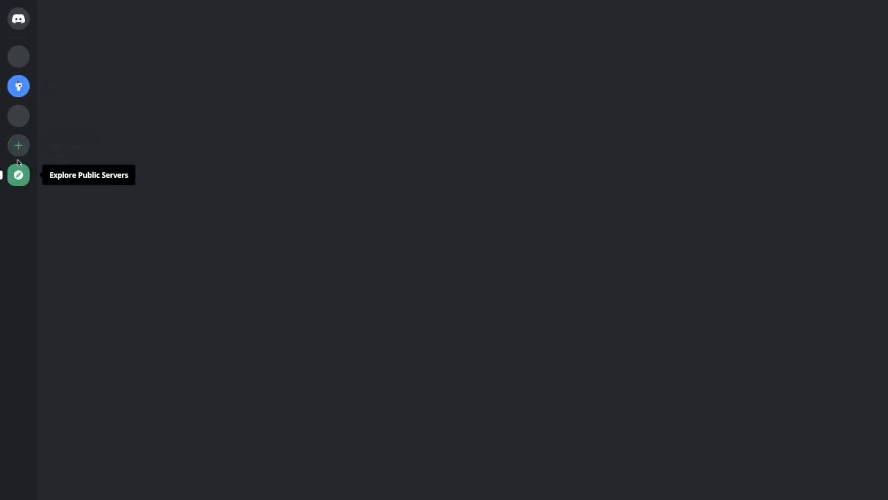
mouse_move(18, 145)
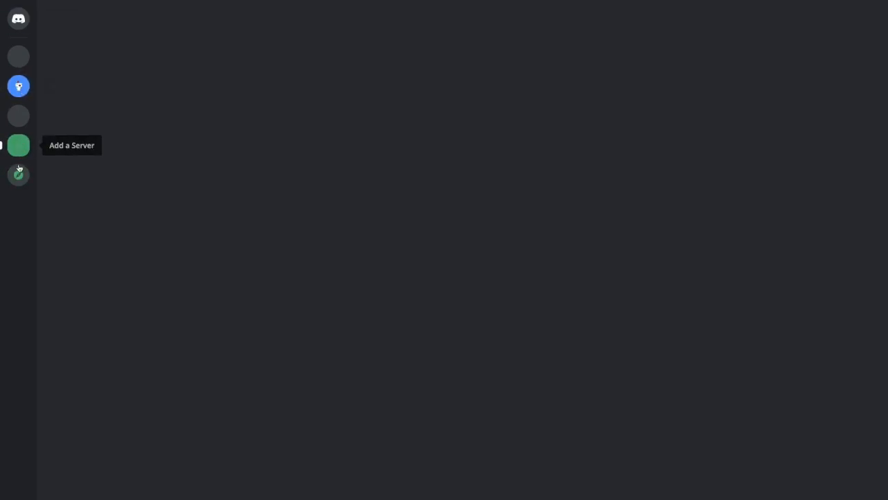
mouse_move(19, 86)
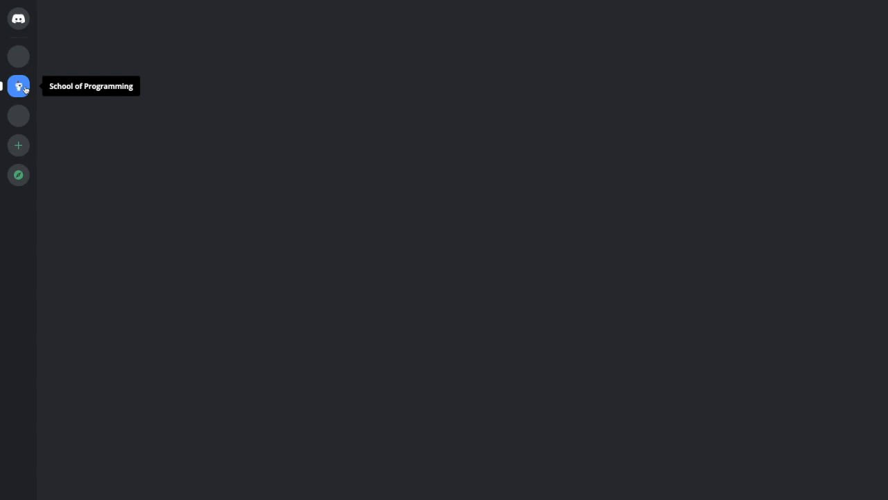
mouse_move(18, 56)
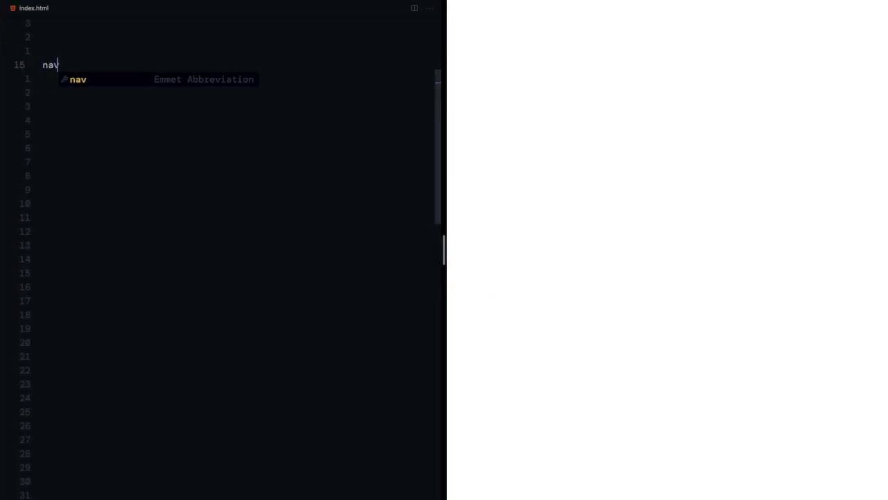
Expand the Emmet abbreviation nav>ul.squircles>li.squircle* in index.html.
text(>ul.squircles>li.sq)
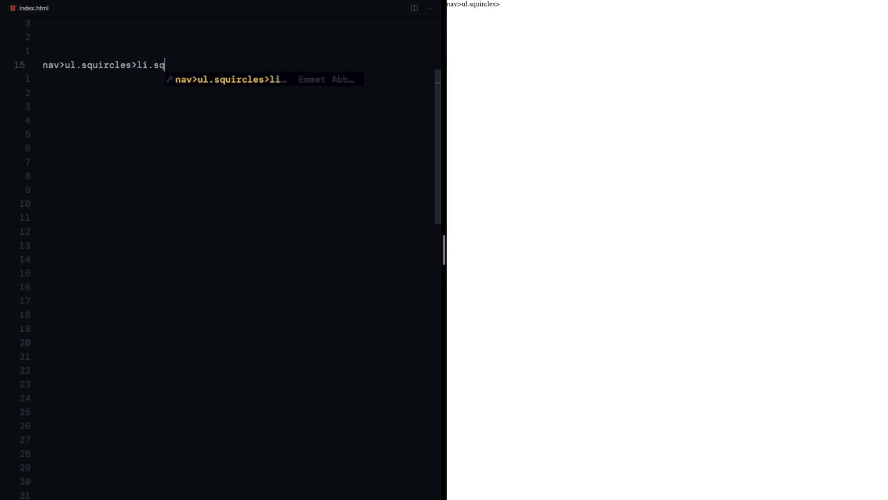
text(uircle*)
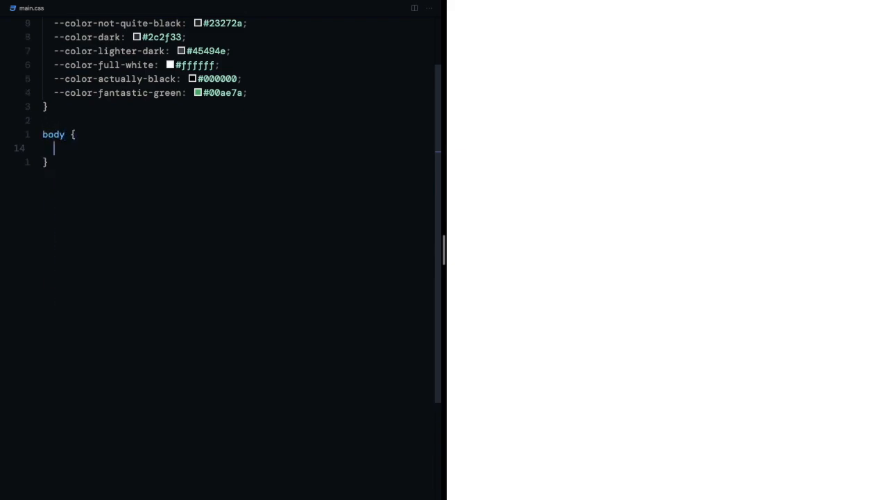
Give body and .squircles dark backgrounds, and make .squircle lighter-dark with 50% border-radius.
text(background: var(--color-dark);)
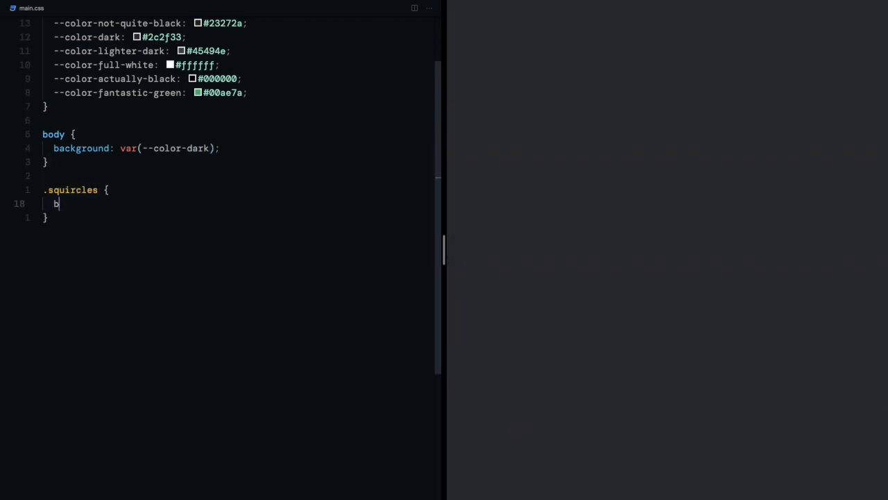
text(ackground: var(--color-not-quite-black);)
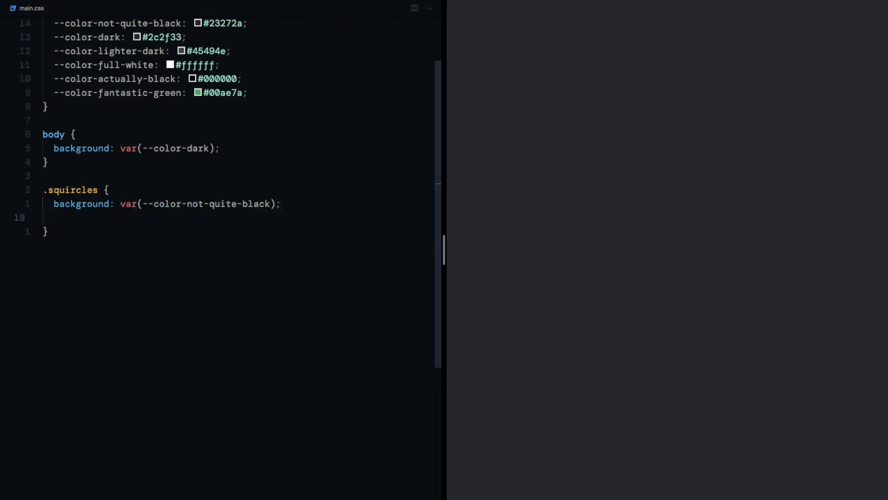
text(.squircle {)
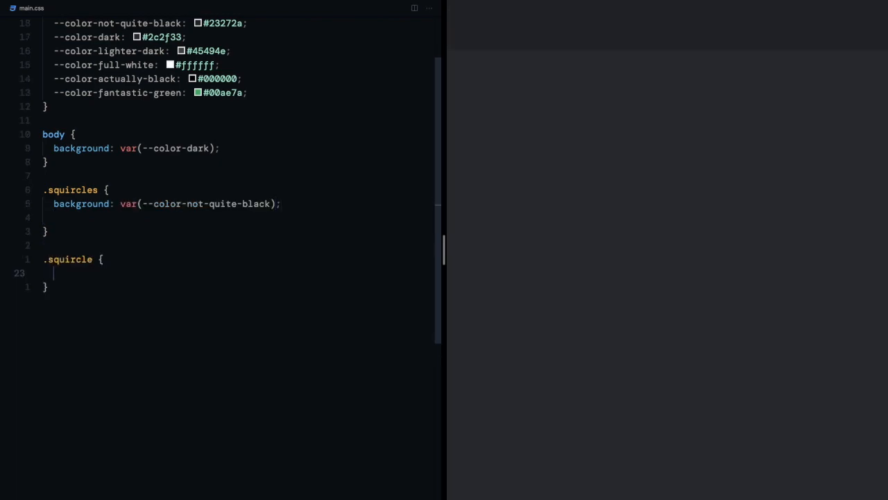
text(background: var(--color-lighter-dark);)
text(height: 48px;)
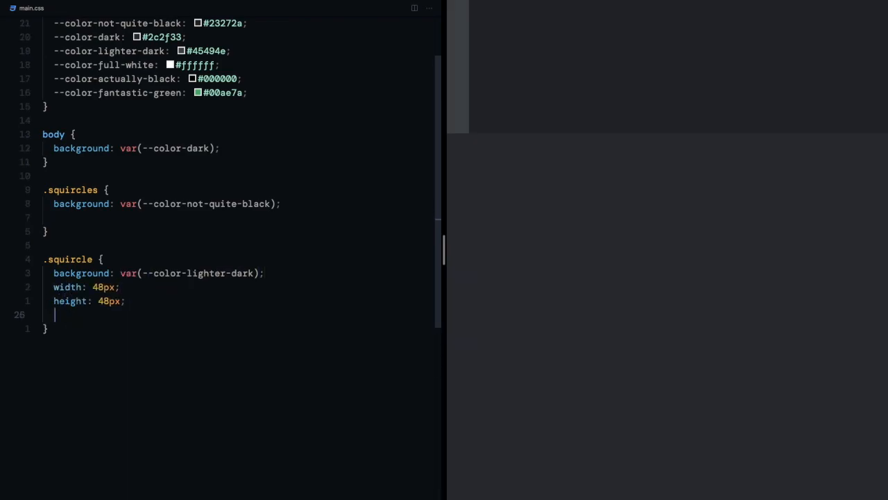
text(border-radius: 50%;)
text(bottom: 0;)
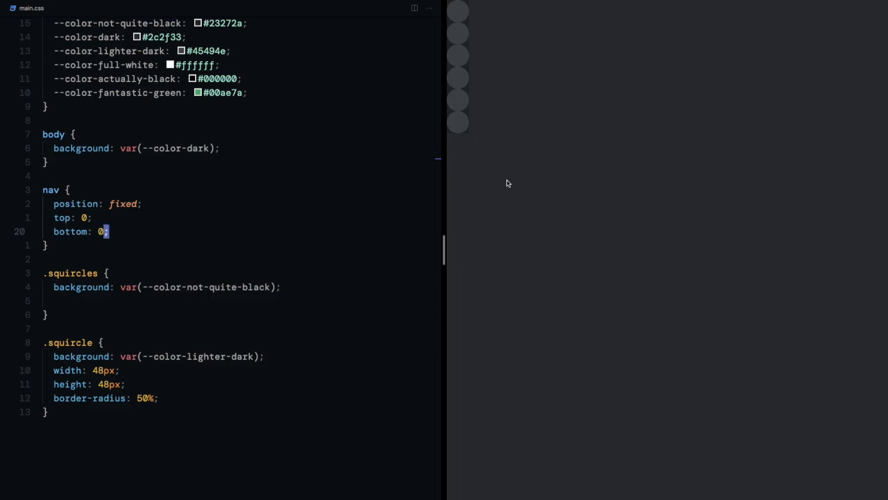
mouse_move(498, 125)
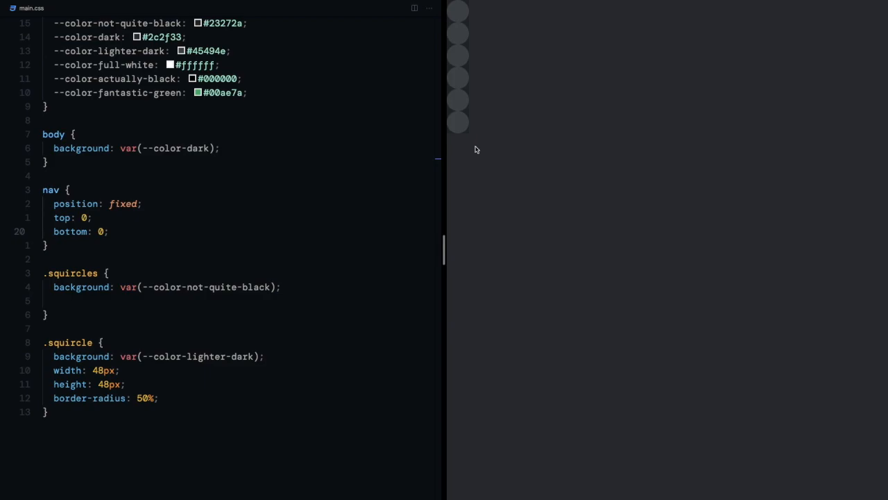
mouse_move(279, 321)
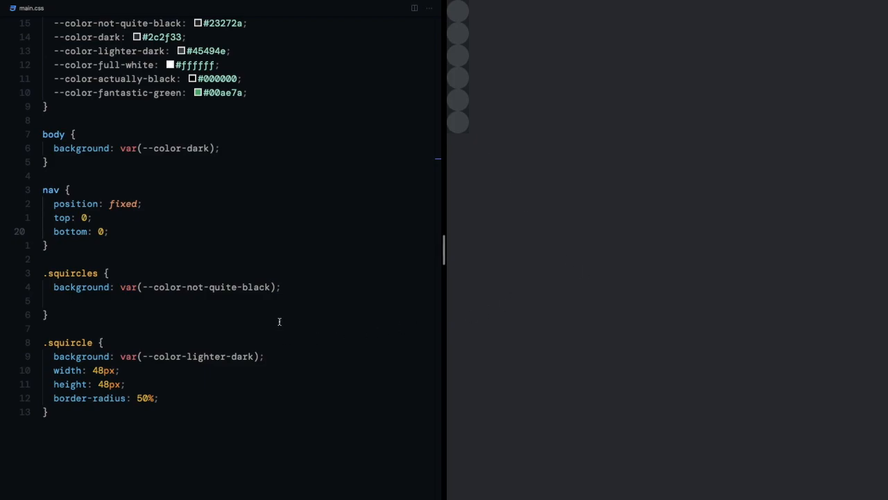
Give .squircles min-height 100vh, 1rem padding, and a flex column with 1rem gap.
text(min-height: 100vh;)
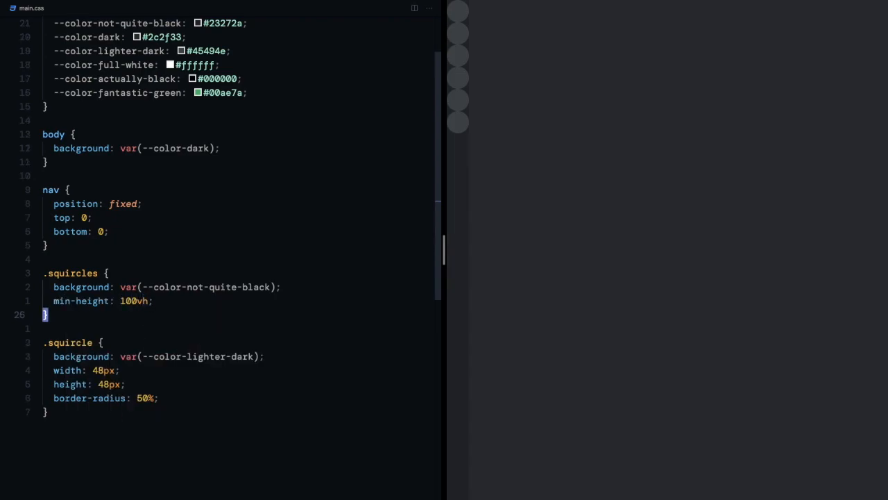
text(padding: 1rem;)
text(flex-direction: column;)
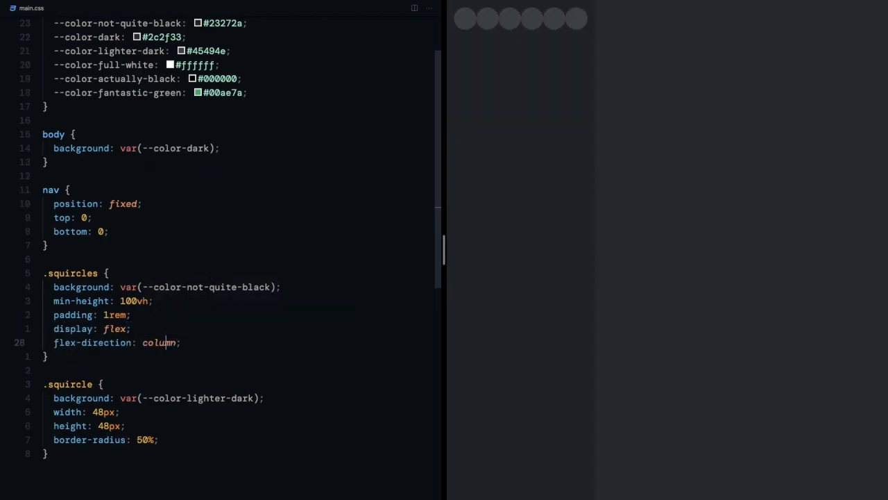
text(gap: 1rem;)
text(opacity: ;)
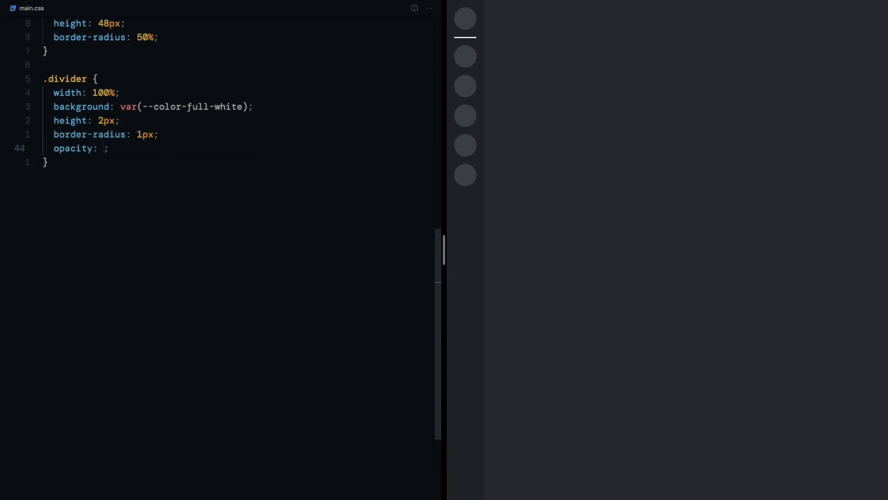
Create a full-width white 2px .divider with 1px radius and opacity .06.
text(.06)
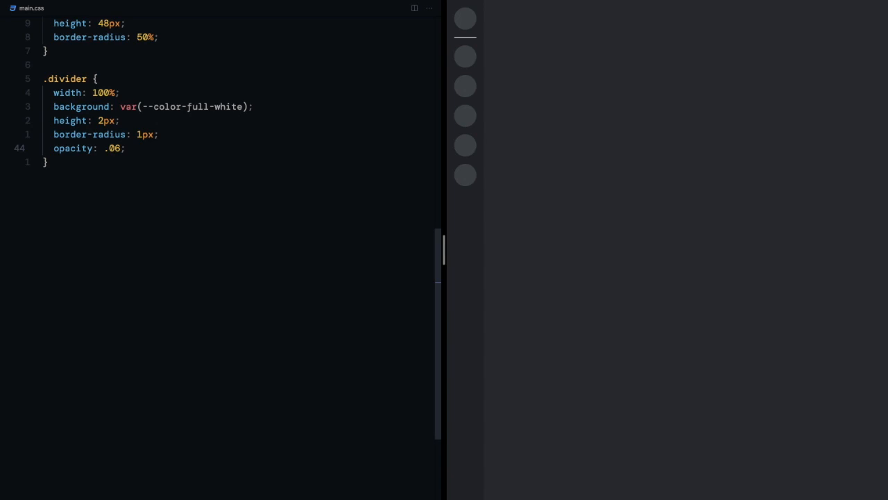
mouse_move(510, 193)
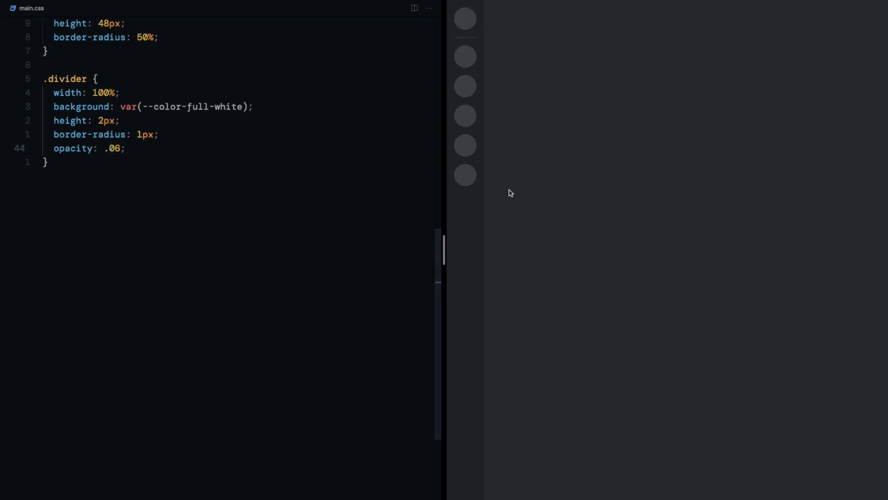
mouse_move(471, 180)
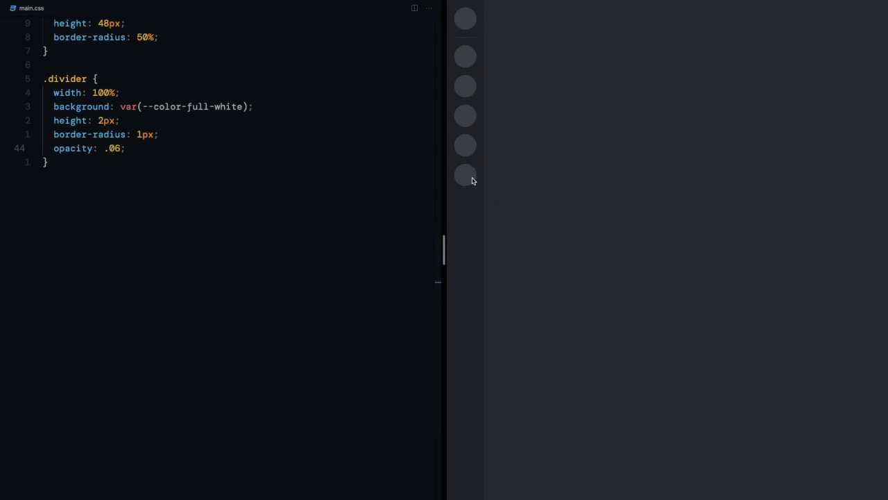
Round squircles to 36% border-radius on hover and give them a pointer cursor.
scroll(up, 3)
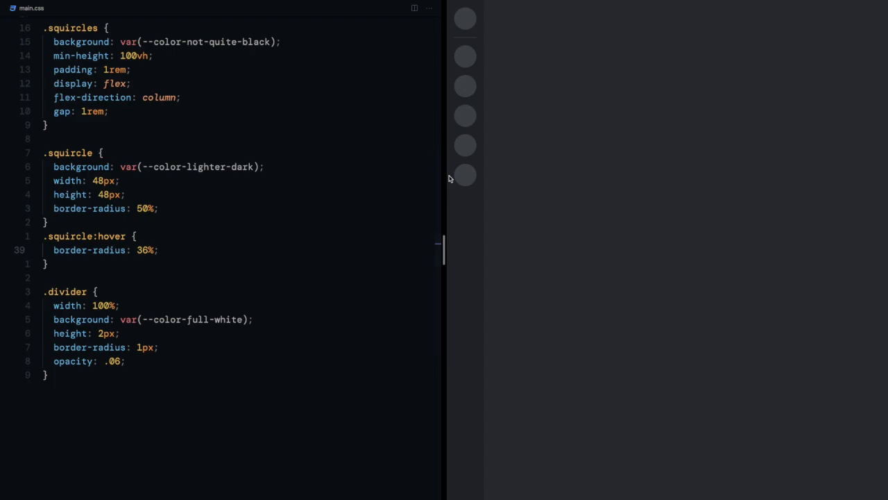
mouse_move(464, 187)
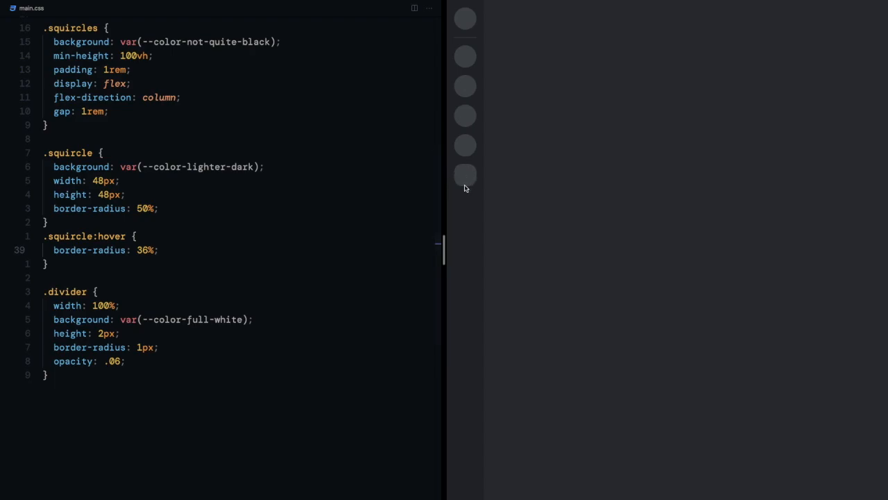
mouse_move(312, 253)
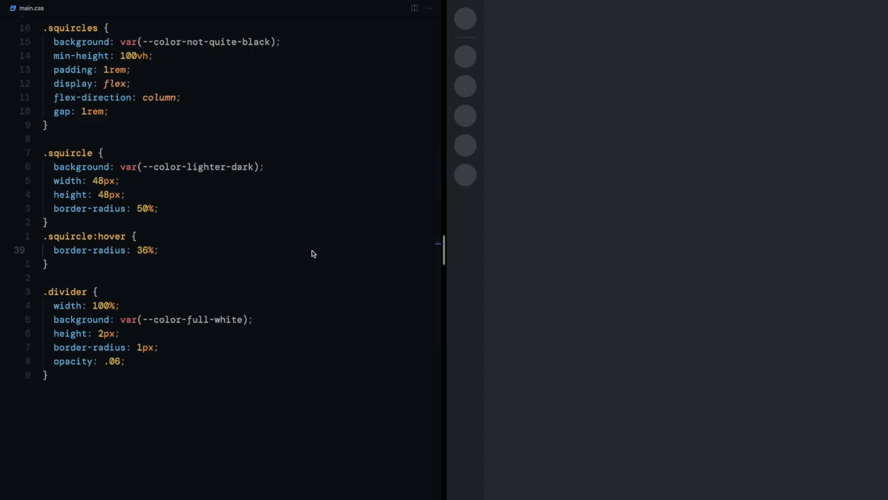
text(cursor: pointer;)
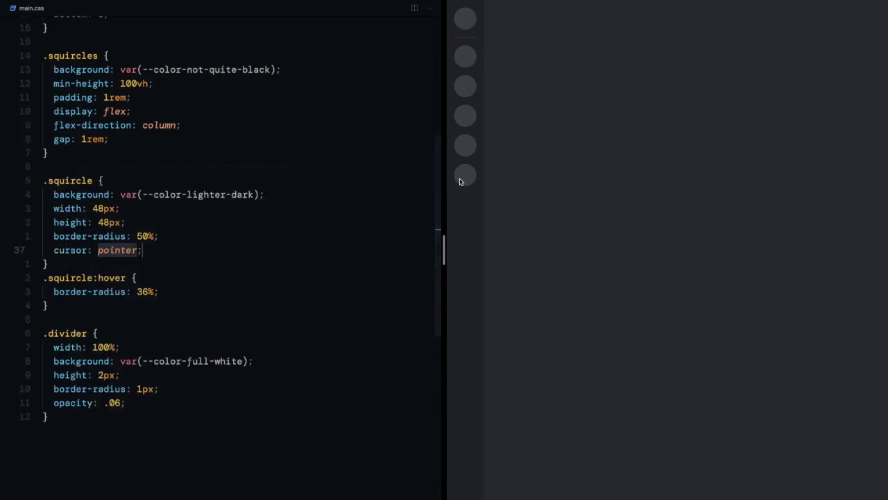
mouse_move(467, 199)
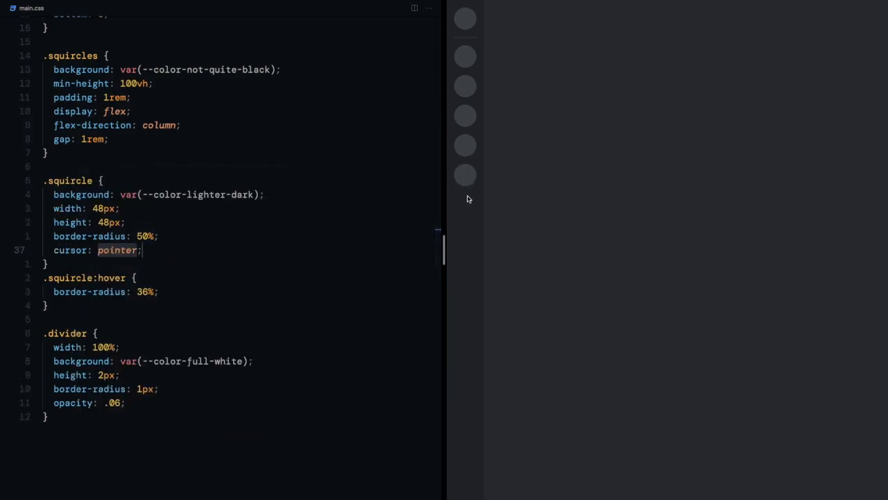
scroll(up, 3)
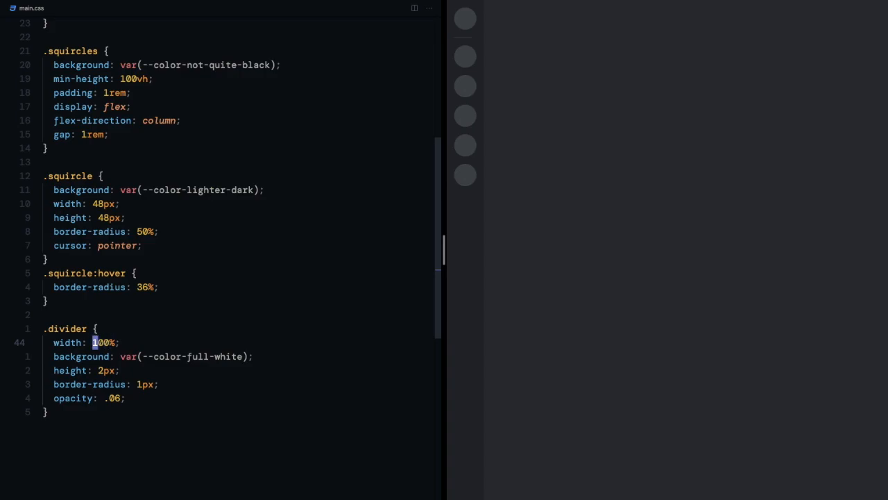
Add transform: scale(.75) to the .divider rule and save main.css.
text(transform: scale();)
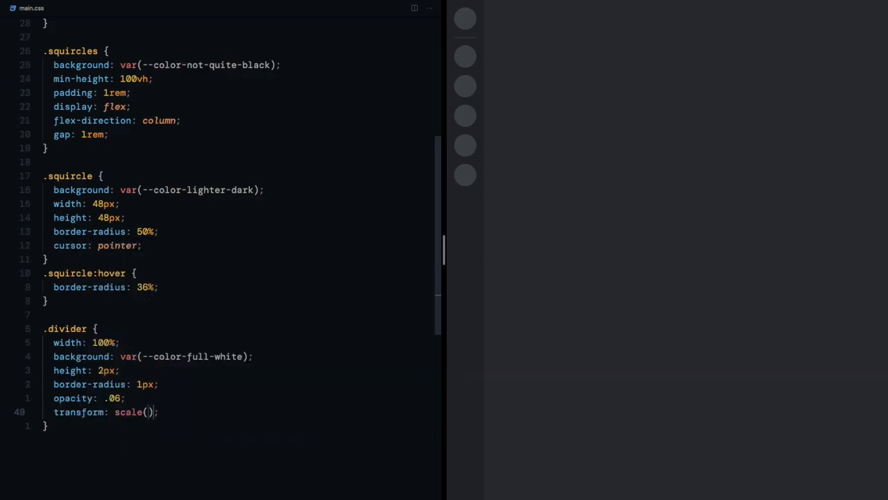
text(.75)
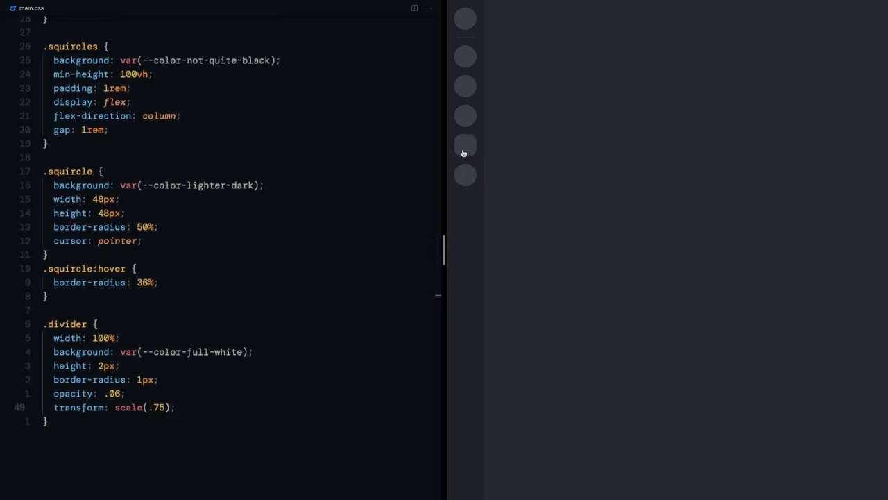
scroll(down, 3)
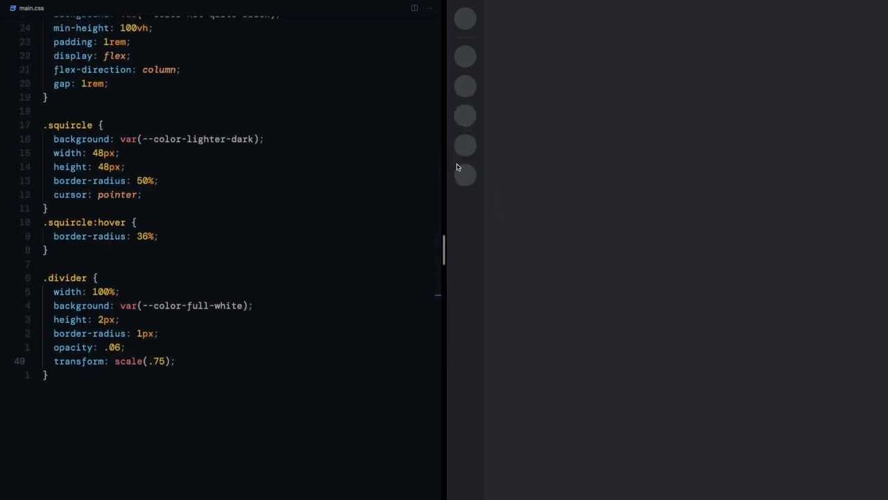
scroll(up, 3)
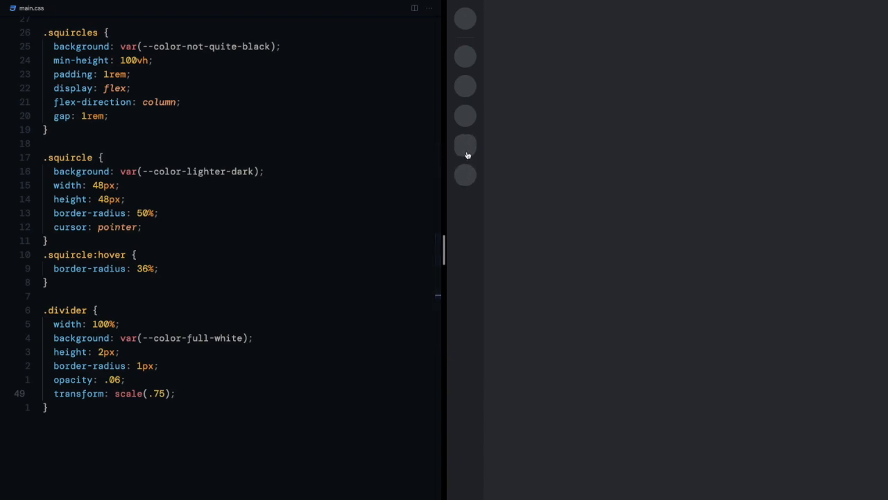
scroll(down, 3)
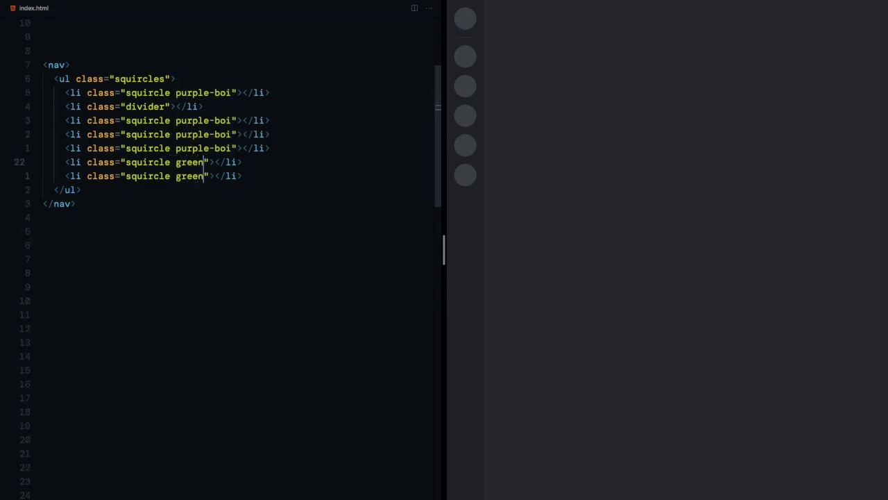
Rename the green classes to green-boi and give .purple-boi:hover a blurple background.
text(-boi)
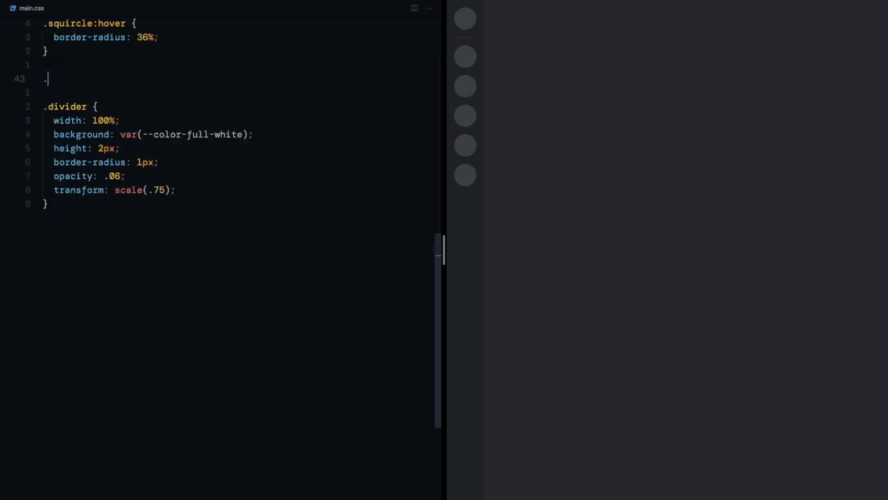
text(purple-box)
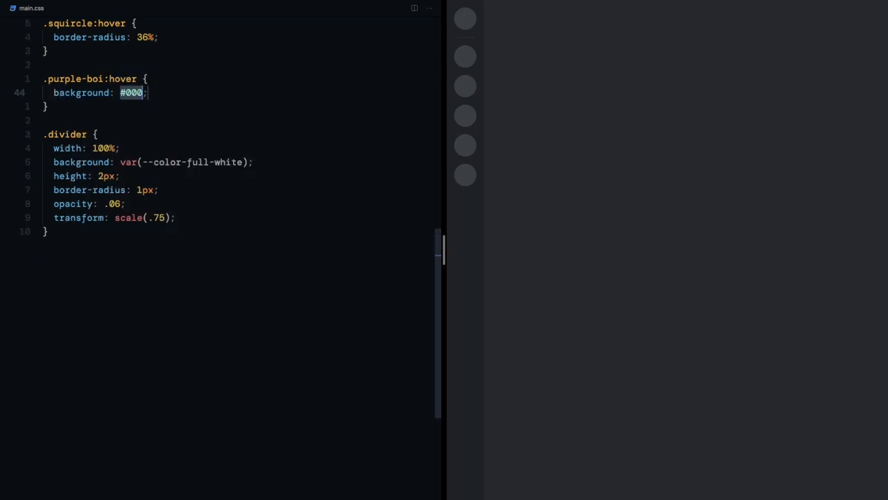
text(var(--color-blurple))
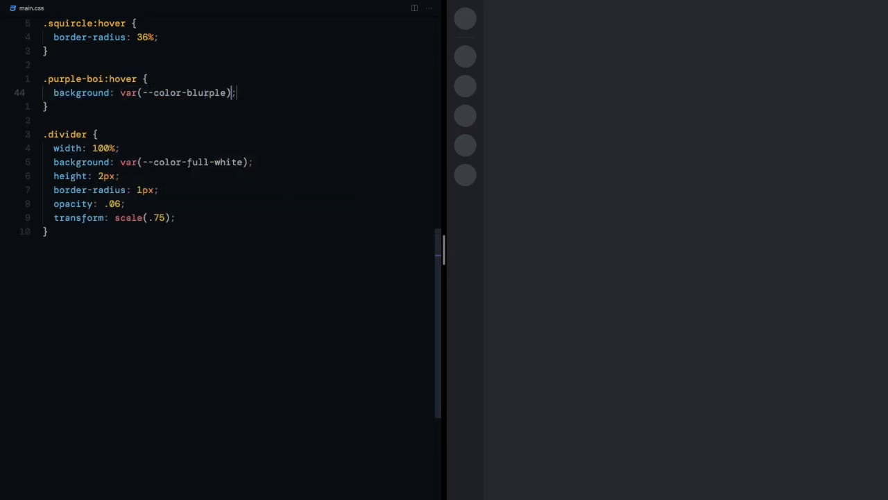
Add a fantastic-green .green-boi:hover rule and hover a squircle to test it.
text(.green-boi:hover {)
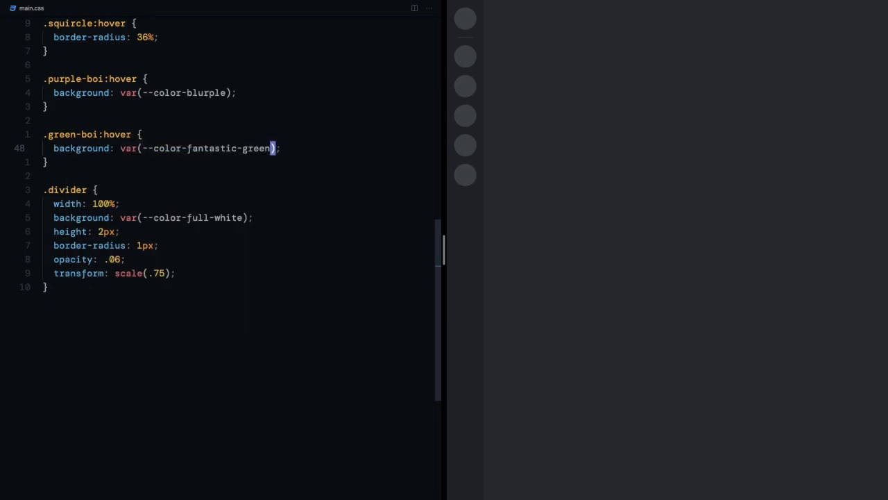
click(465, 86)
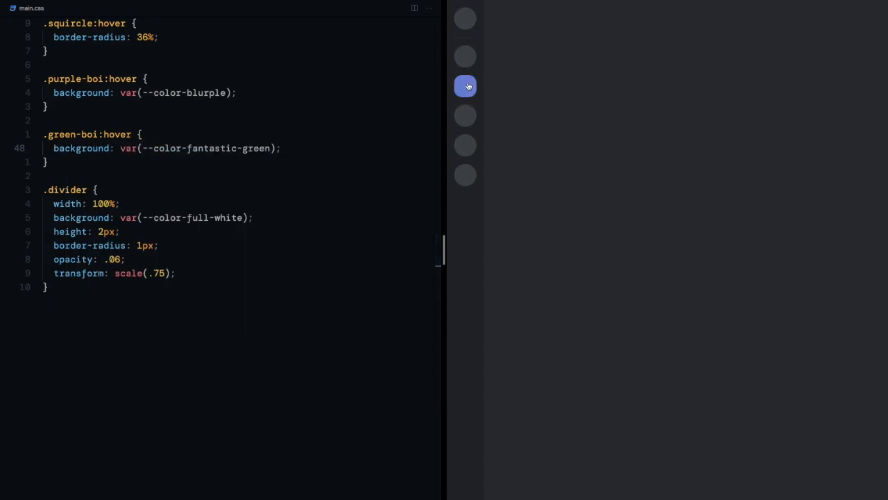
click(465, 174)
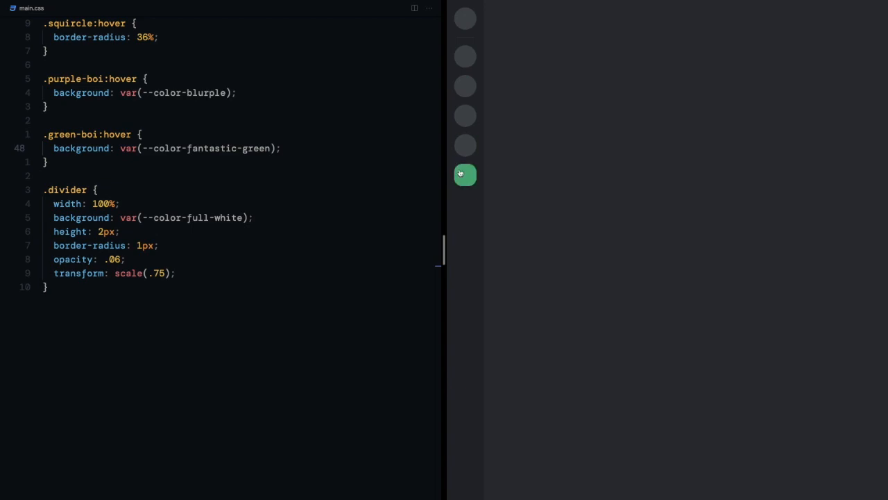
mouse_move(465, 116)
text(:befor)
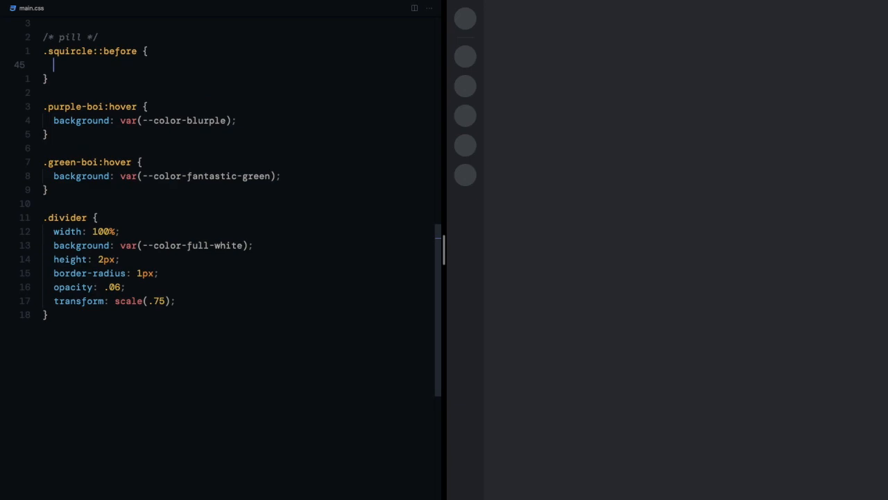
Add a 24px white, absolutely positioned .squircle::before pill with 4px radius; make .squircle relative.
text(width: 24px;)
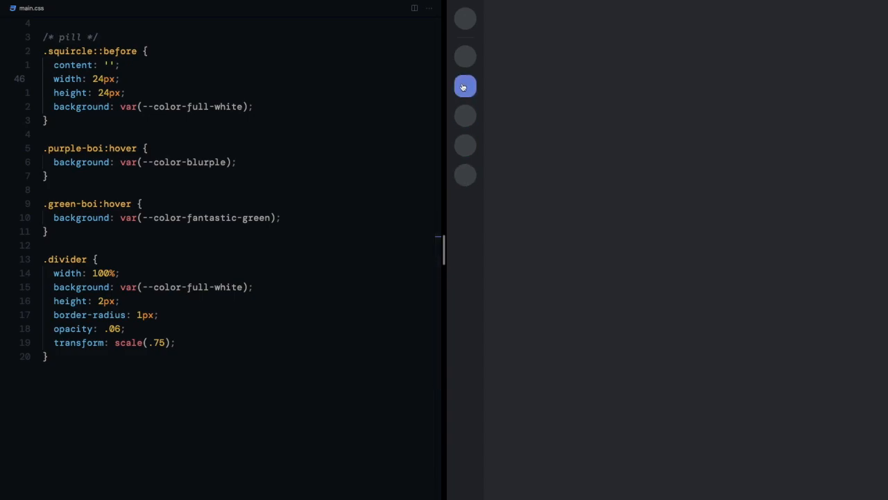
scroll(up, 3)
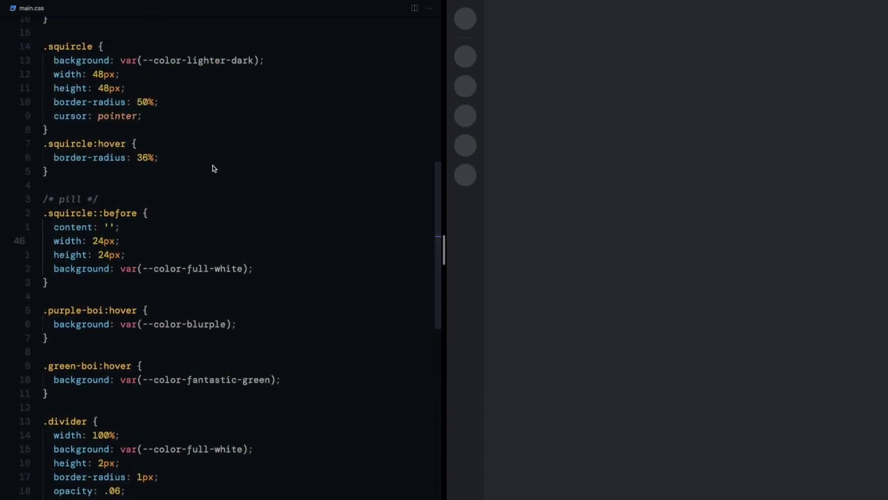
text(position: absolute;)
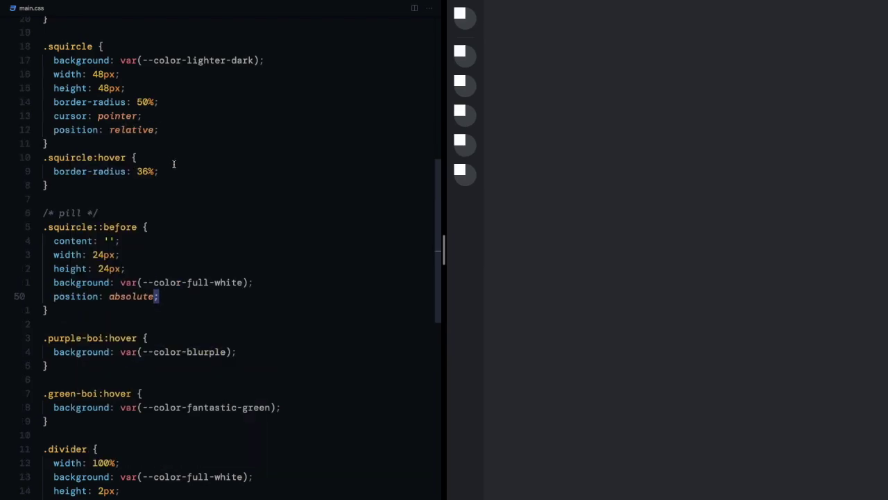
mouse_move(339, 267)
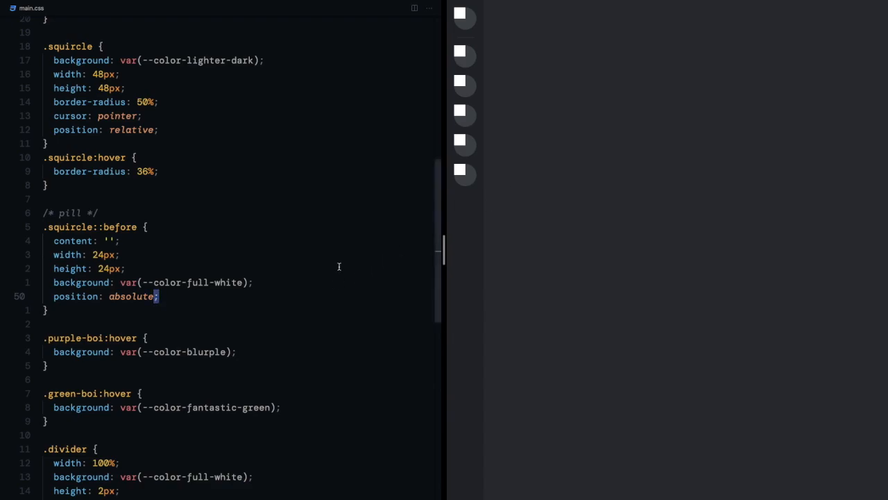
text(brs4)
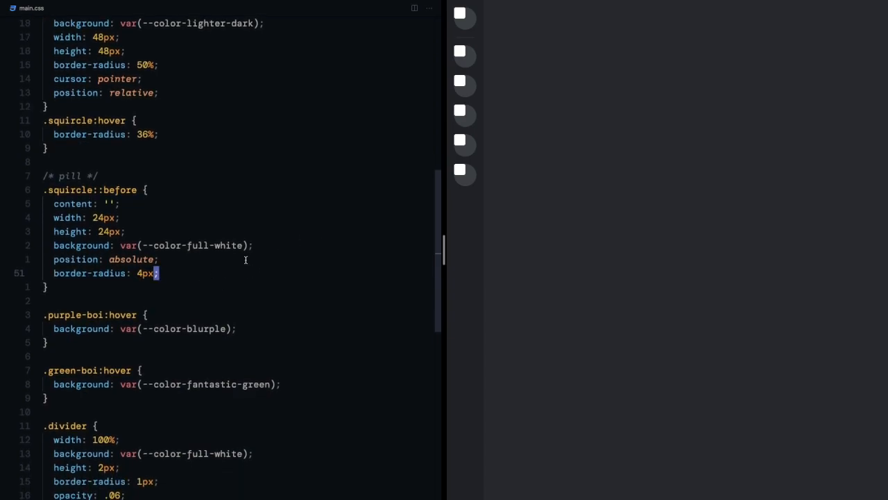
Centre the pill vertically with top 50% and translate it to the squircle's left edge.
text(top: 50%;)
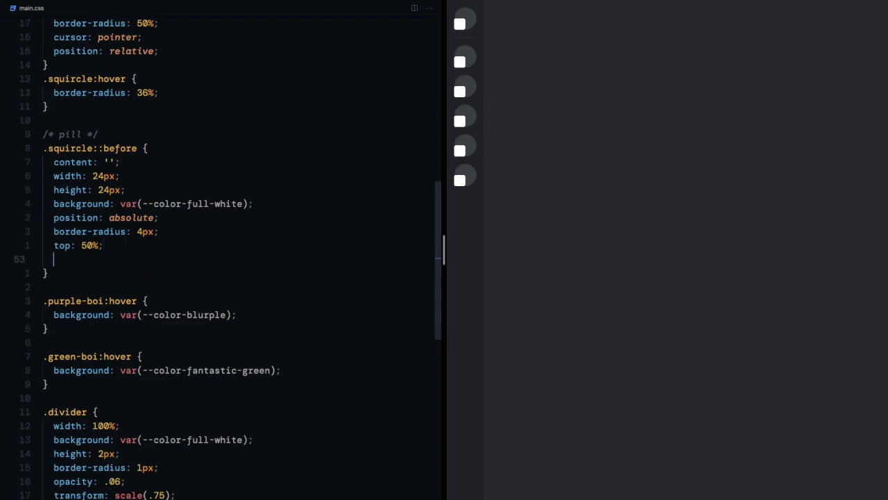
text(transform: translateY(-50%);)
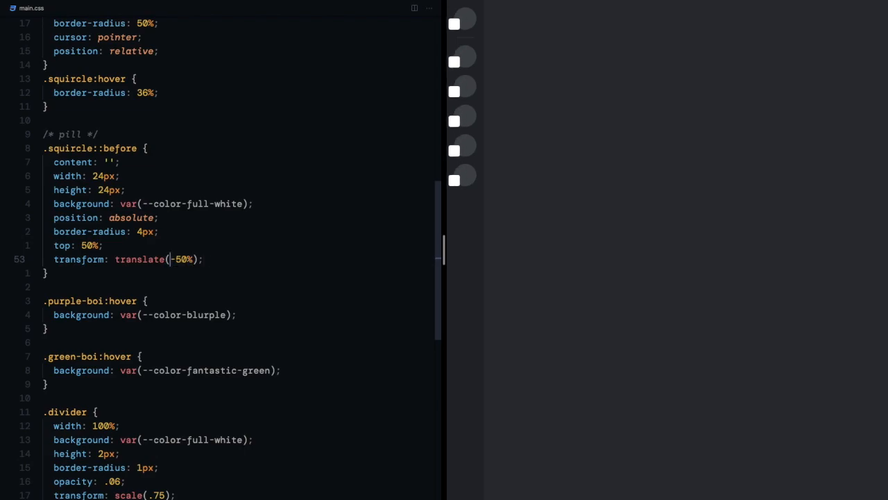
text(-100%,)
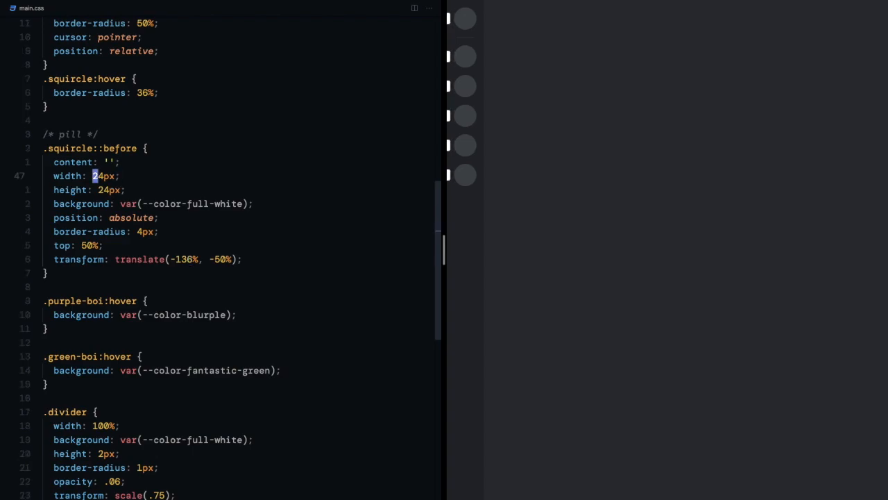
text(100%)
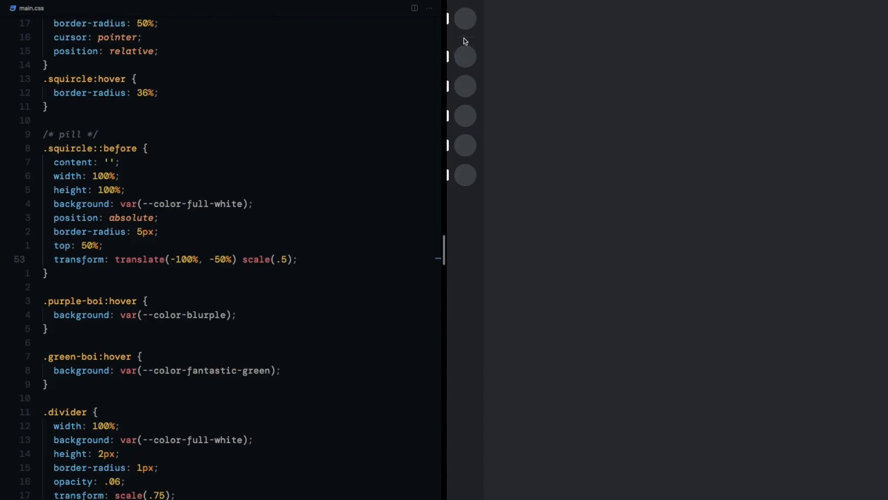
mouse_move(465, 19)
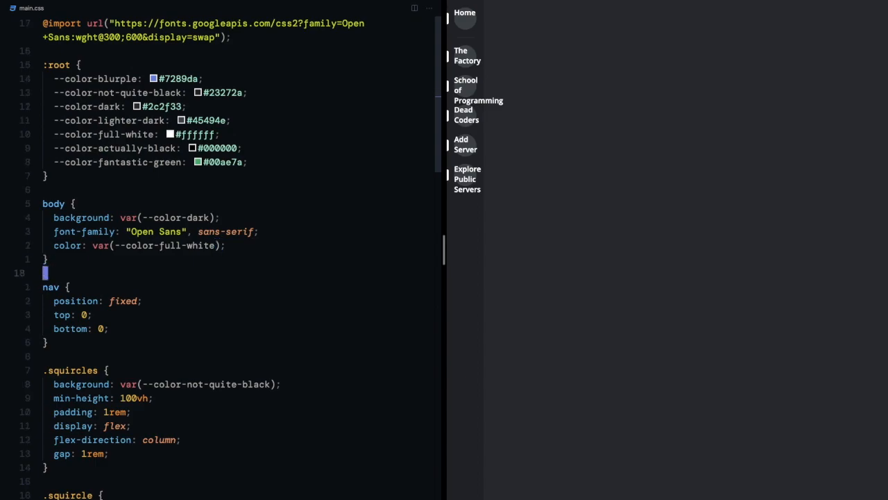
Create a .popper-boi rule with 0.68rem 1rem padding and absolute position.
scroll(down, 3)
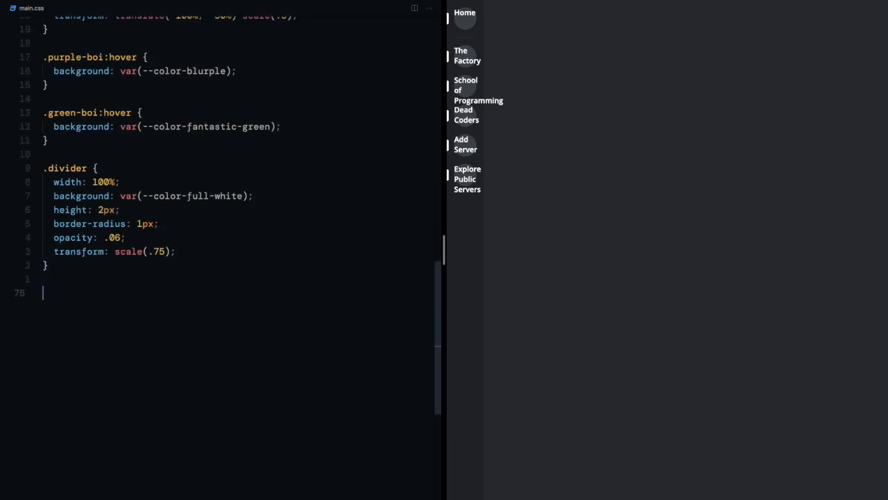
text(.popper-boi)
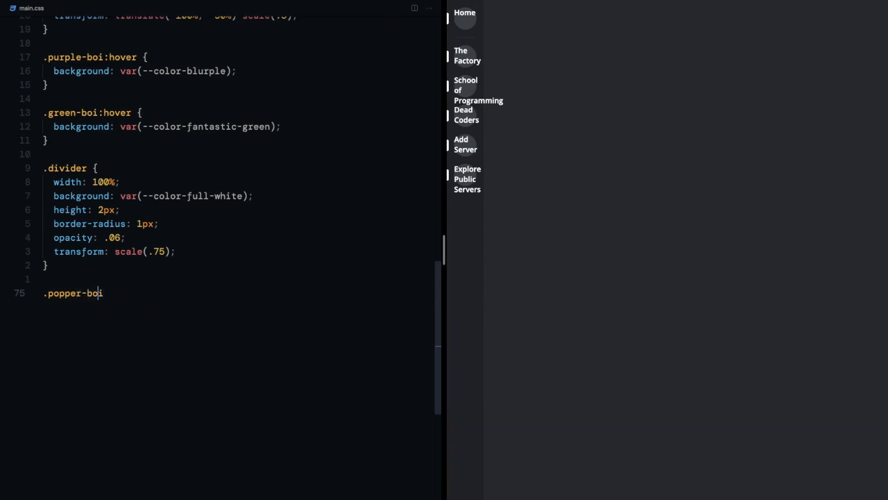
text({)
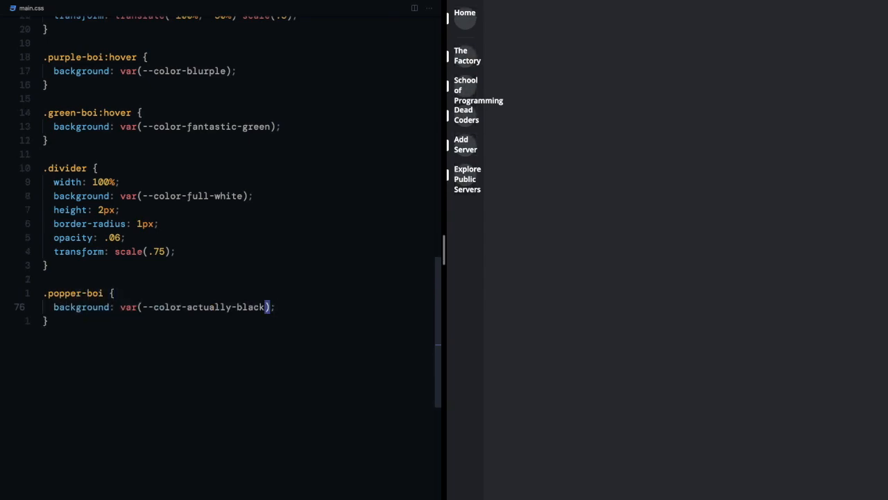
text(padding: 0.68rem 1rem;)
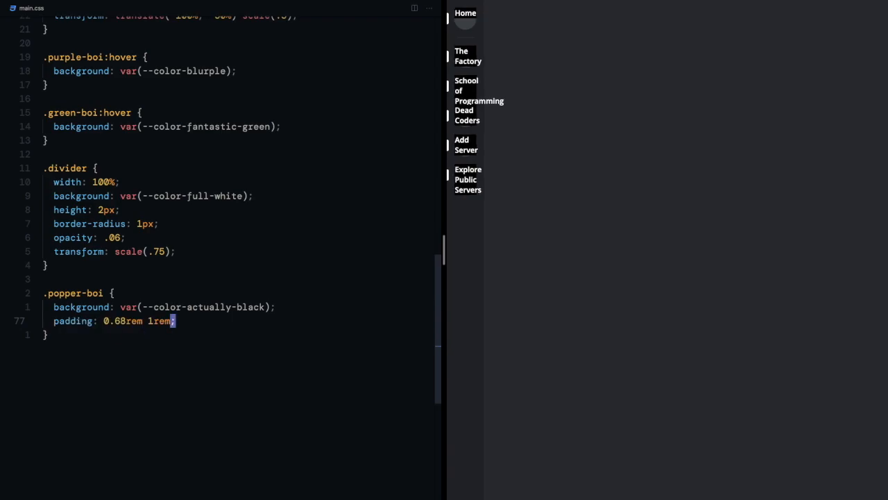
text(position: absolute;)
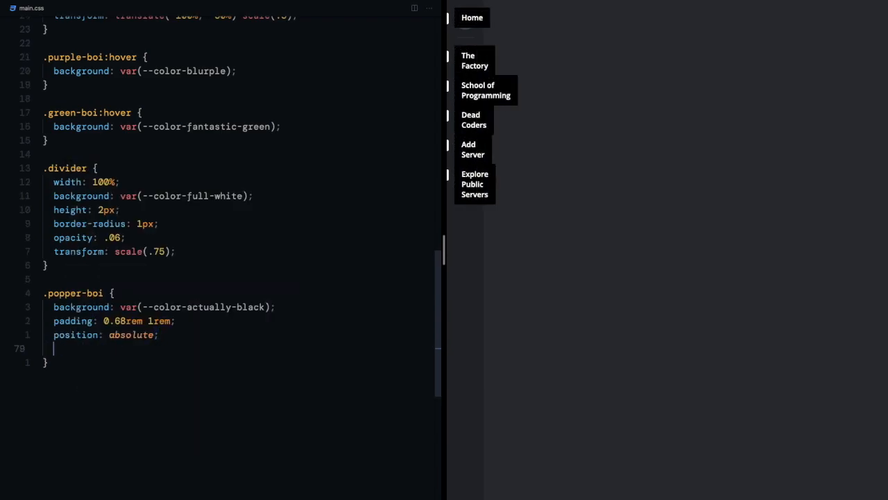
Give tooltips max-content width, top 50%, left 155%, translateY(-50%) and 4px radius.
text(maw)
text(top: 50%;)
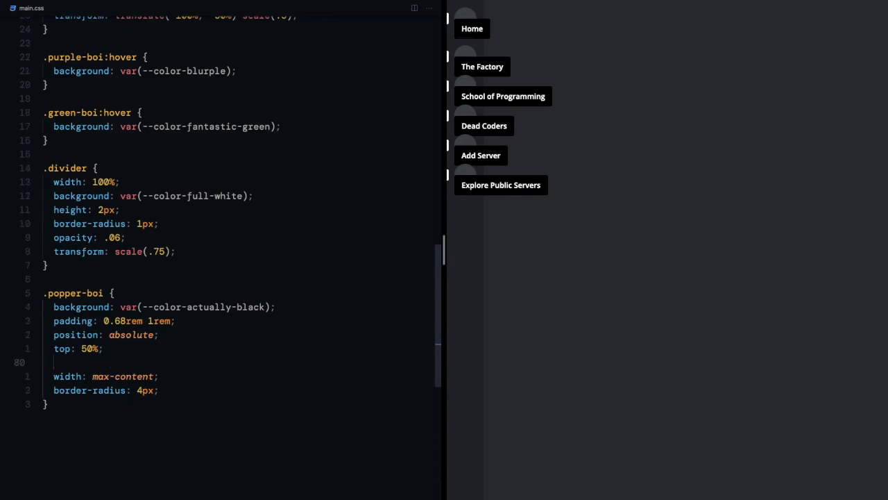
text(transform: translateY(y);)
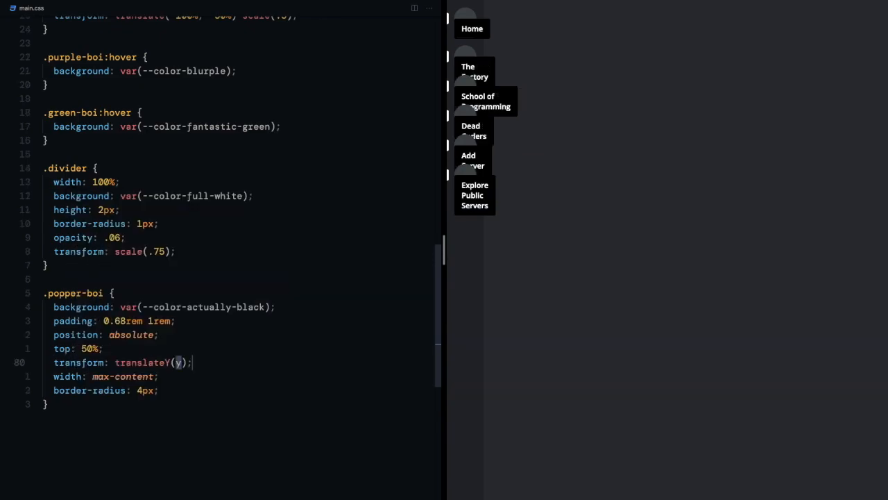
text(-50%)
text(left: 155%;)
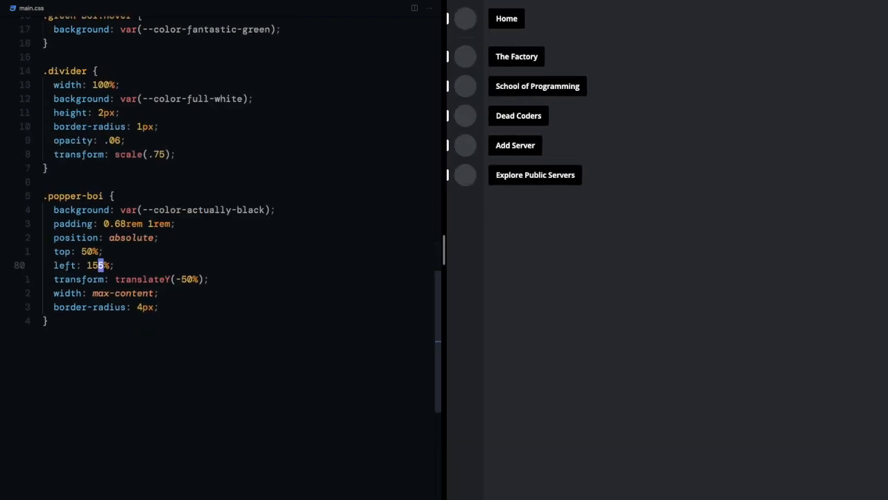
text(::before {)
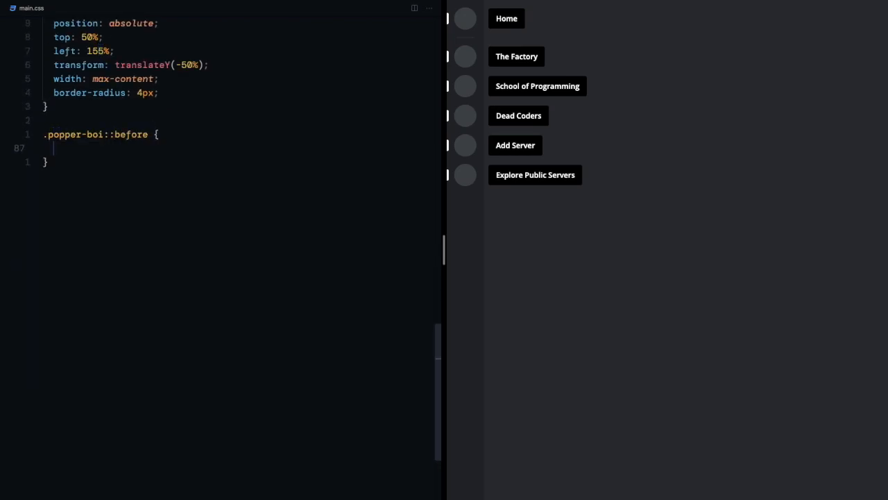
Add a black 24px .popper-boi::before square, rotated 45deg, left -2px, z-index -1.
text(position: absolute;)
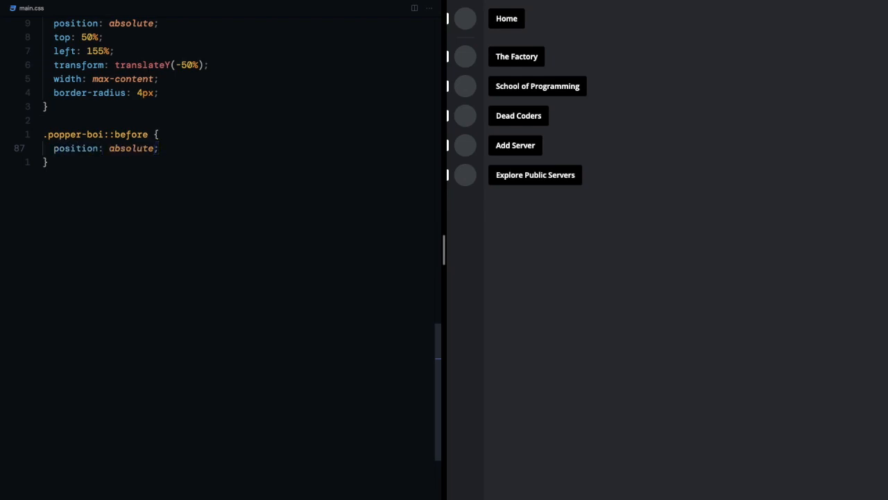
text(background: var(--color-full-white);)
text(top: 50%;)
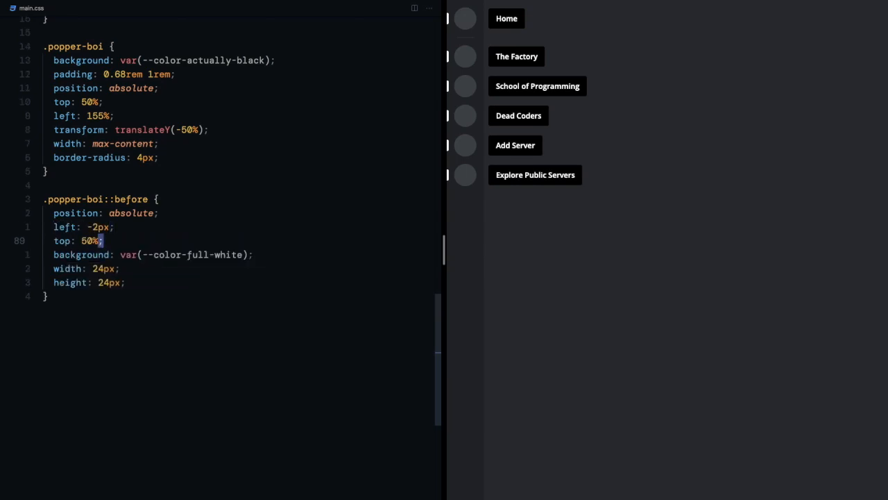
key(Enter)
text(content: '';)
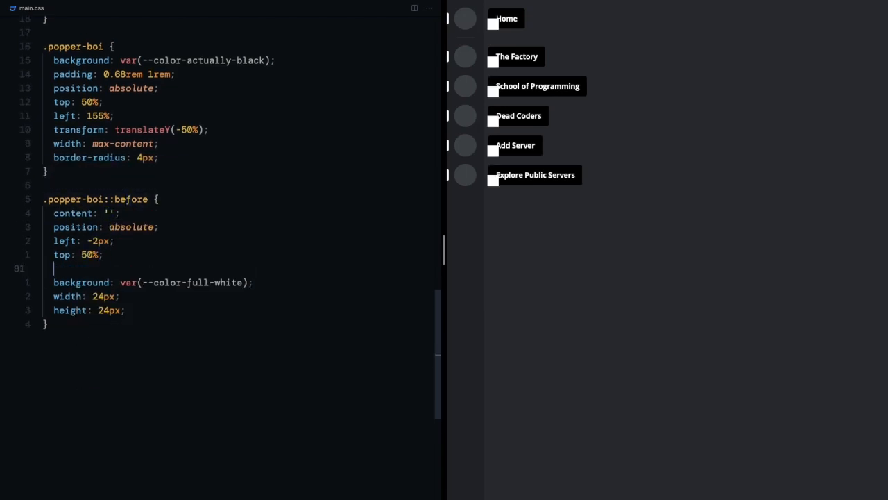
text(transform: translateY(-50);)
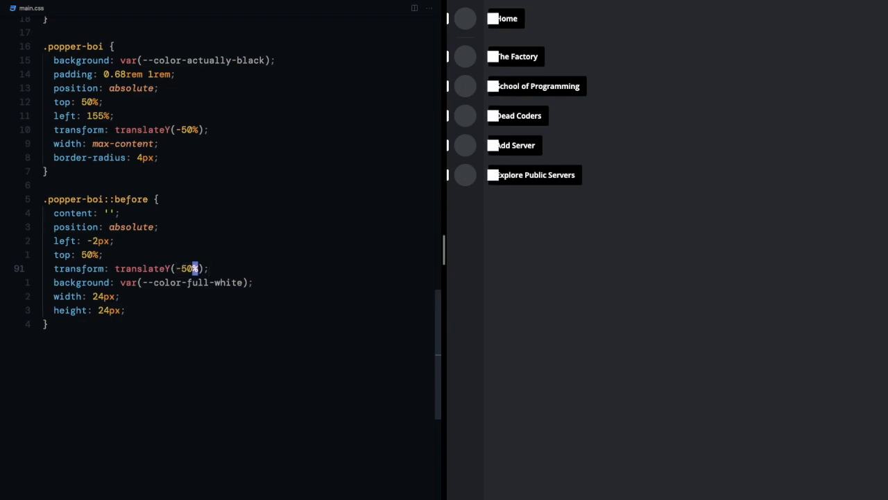
text(scale())
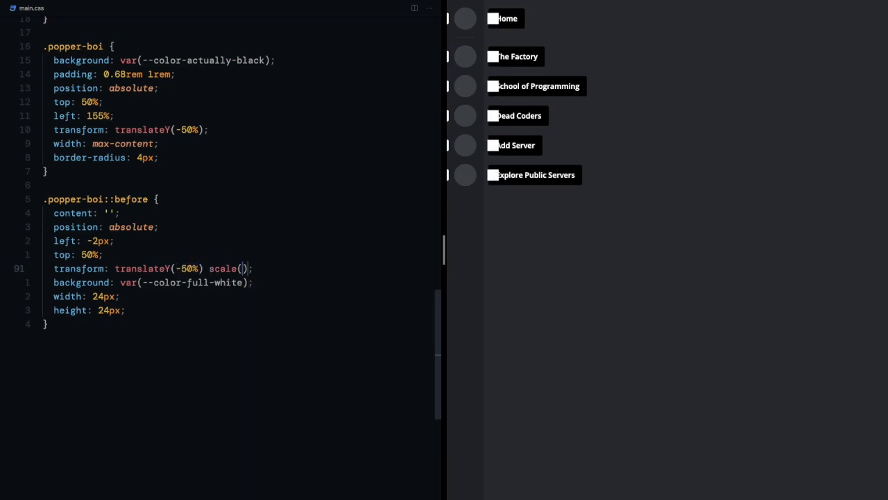
text(rotate(45deg))
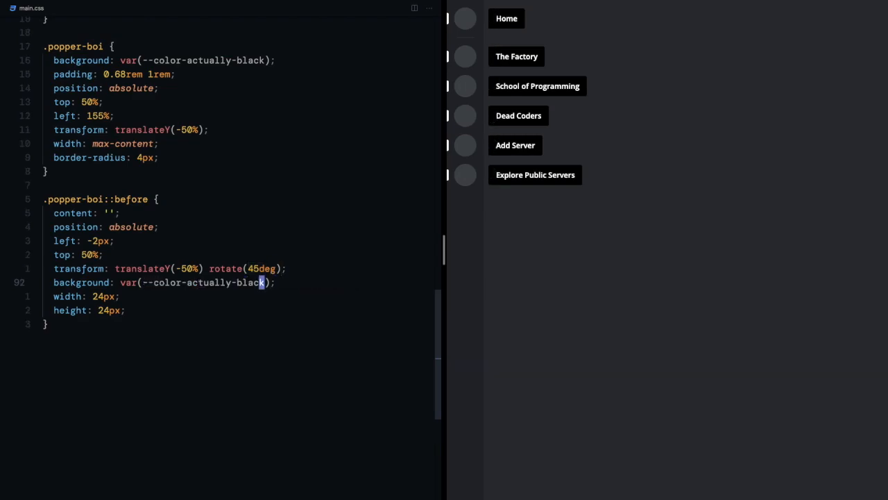
text(z-index: -1;)
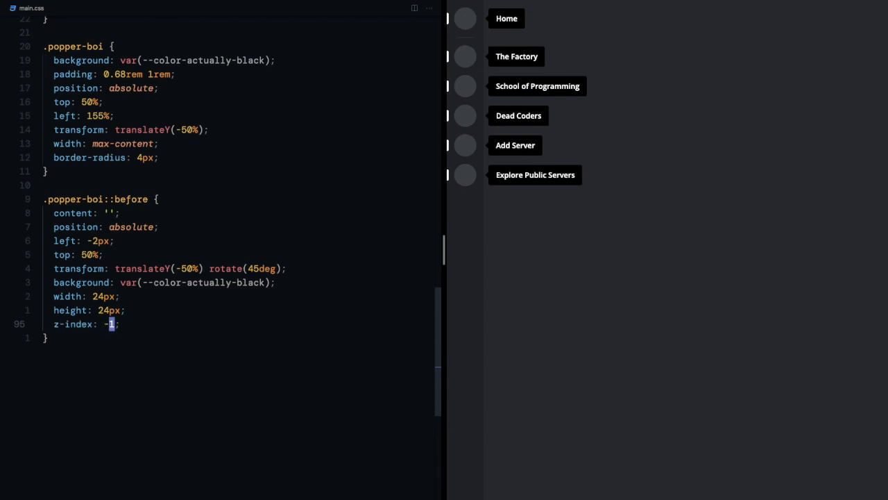
mouse_move(465, 145)
text(transition: prop time;)
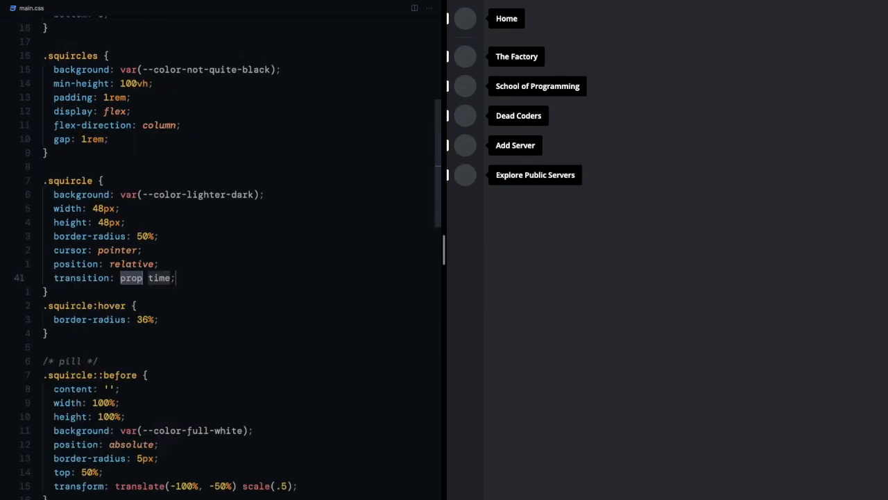
Transition squircle border-radius and background; pills sit at scale 0, grow to 0.5 on hover over 180ms.
text(border-radius 128ms, background)
text(.squircle:hover)
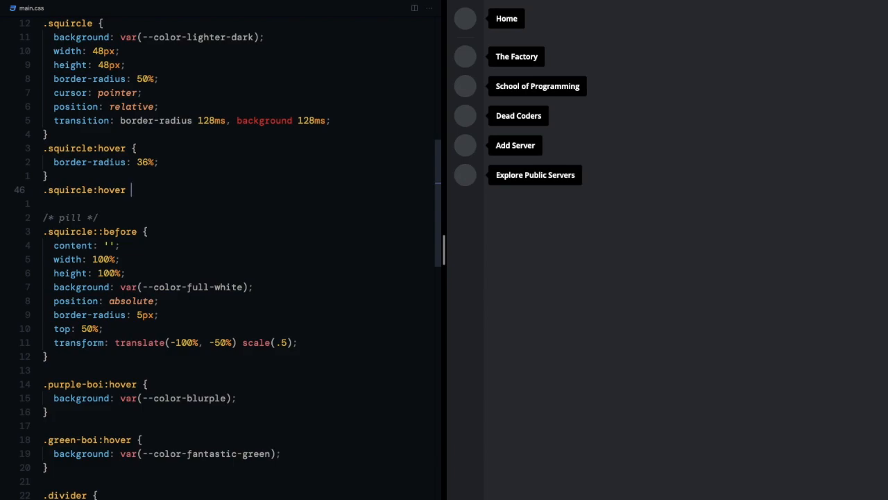
text(::before {)
click(239, 342)
text(0)
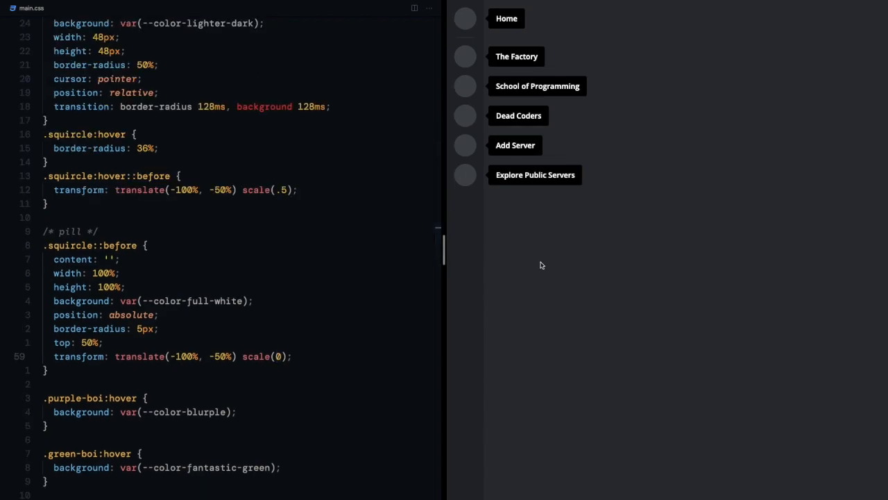
mouse_move(365, 348)
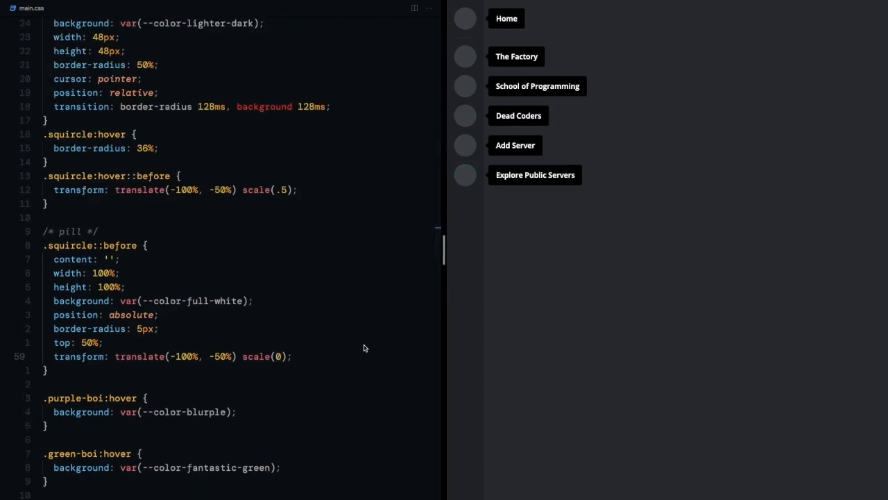
text(transition: transform time;)
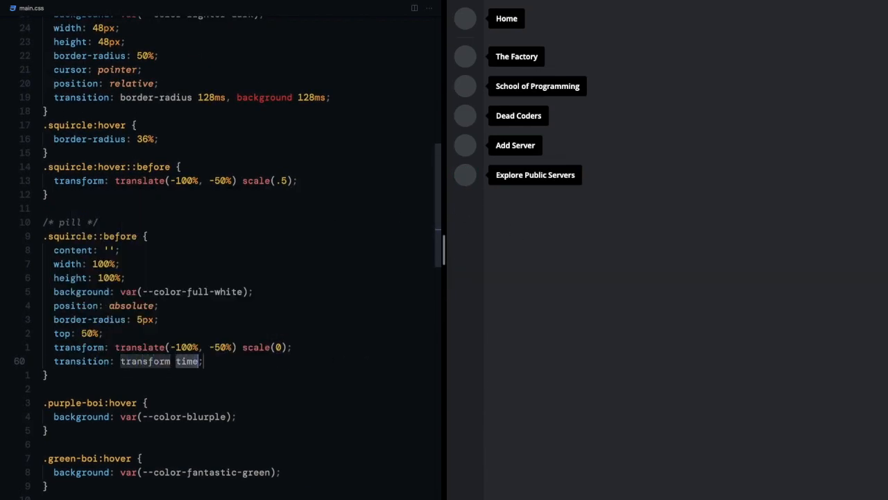
text(180ms)
text(op0)
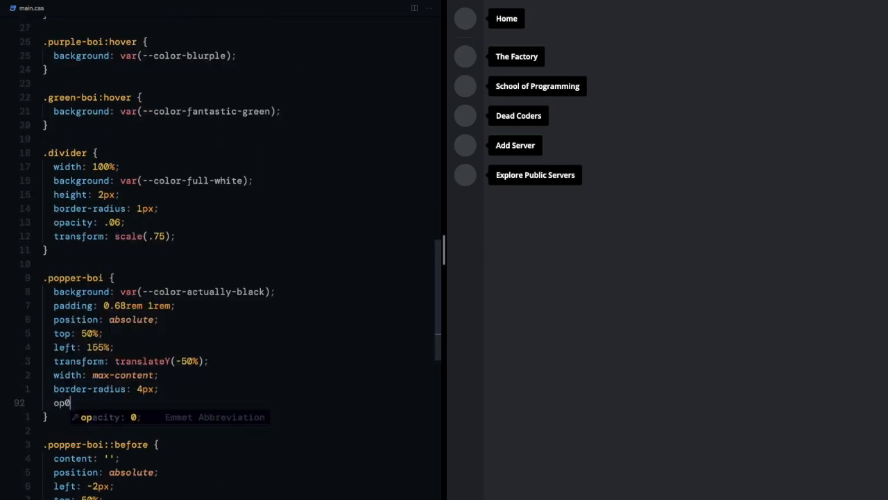
Hide the .popper-boi tooltip at opacity 0 with transitions 'opacity 64ms, transform 128ms'.
key(Tab)
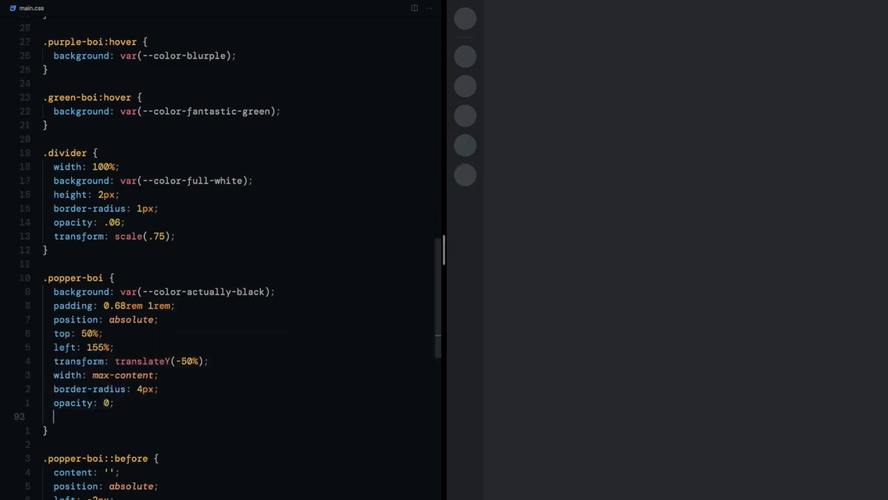
text(transition: opacity 64ms;)
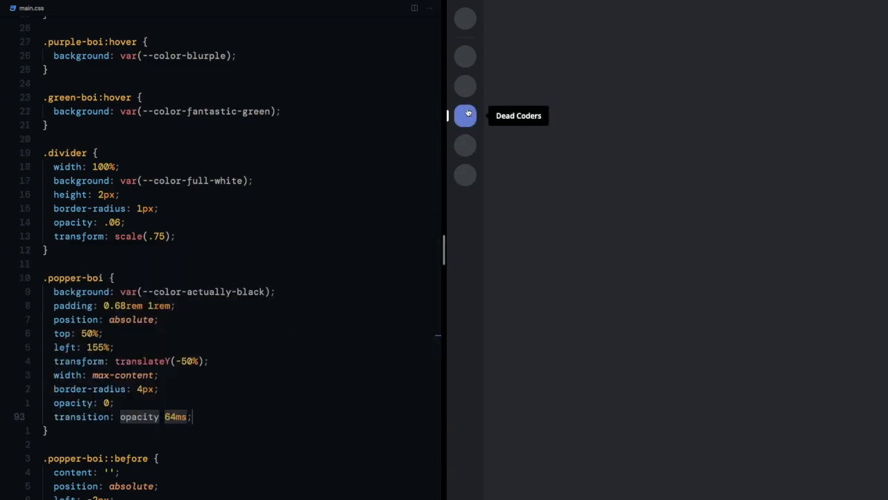
mouse_move(191, 411)
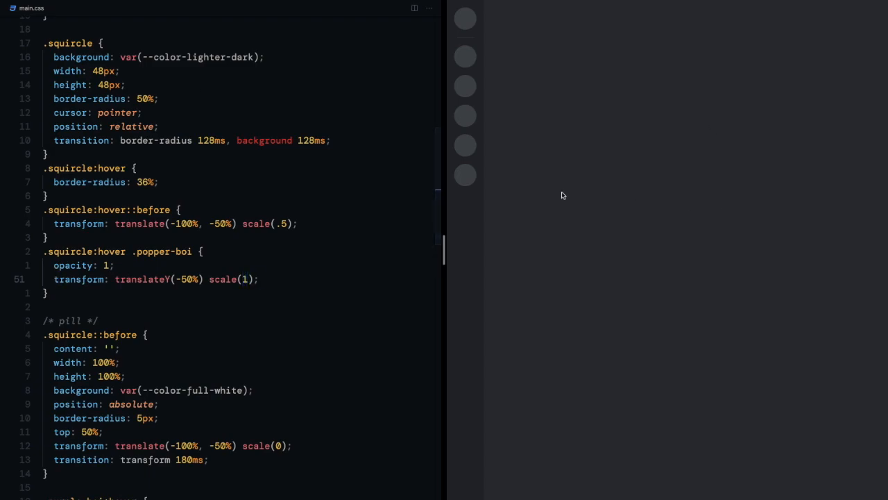
mouse_move(465, 145)
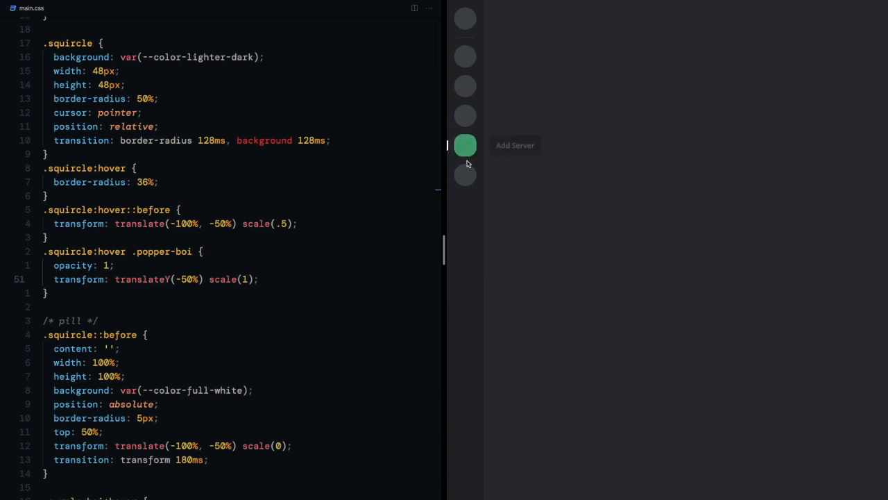
scroll(down, 3)
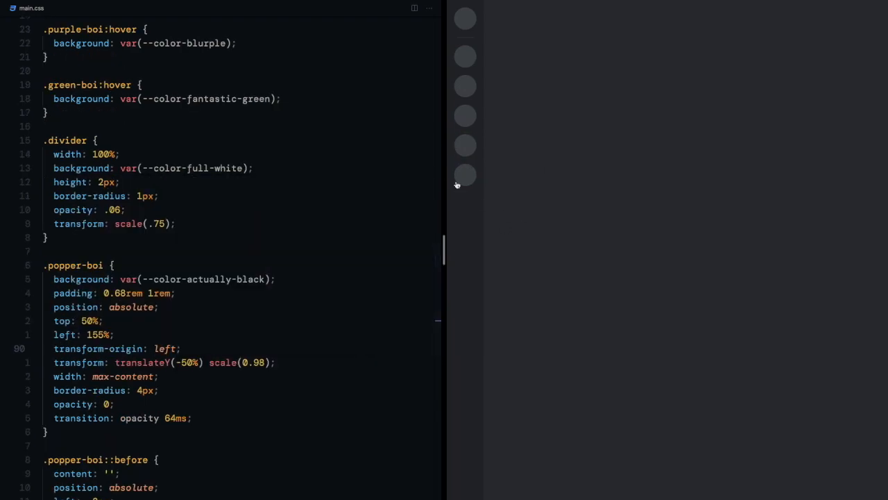
mouse_move(465, 145)
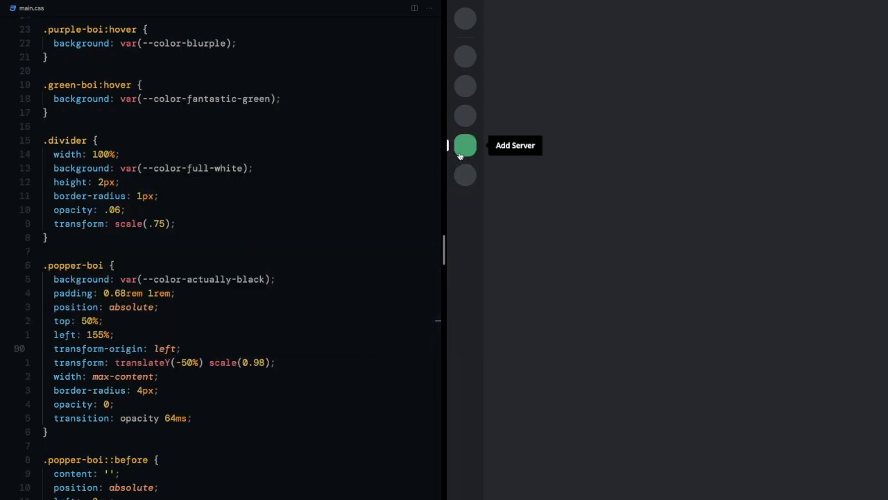
mouse_move(425, 264)
text(, transform )
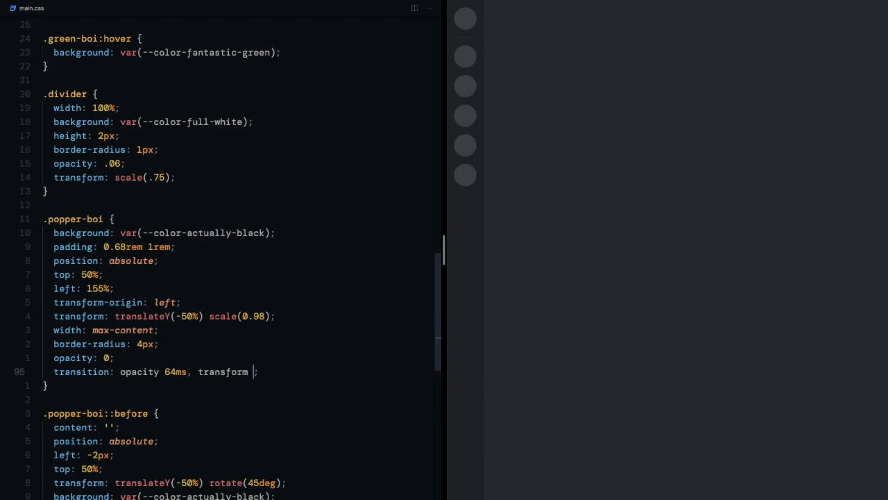
text(128)
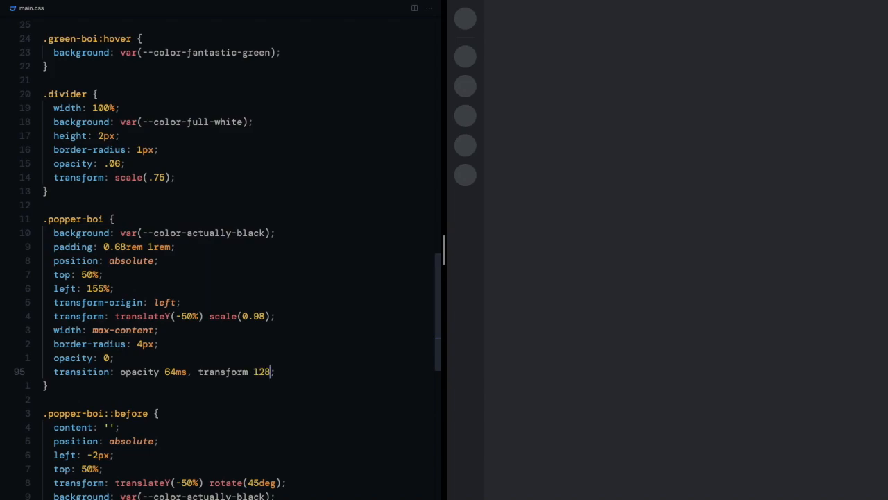
text(ms)
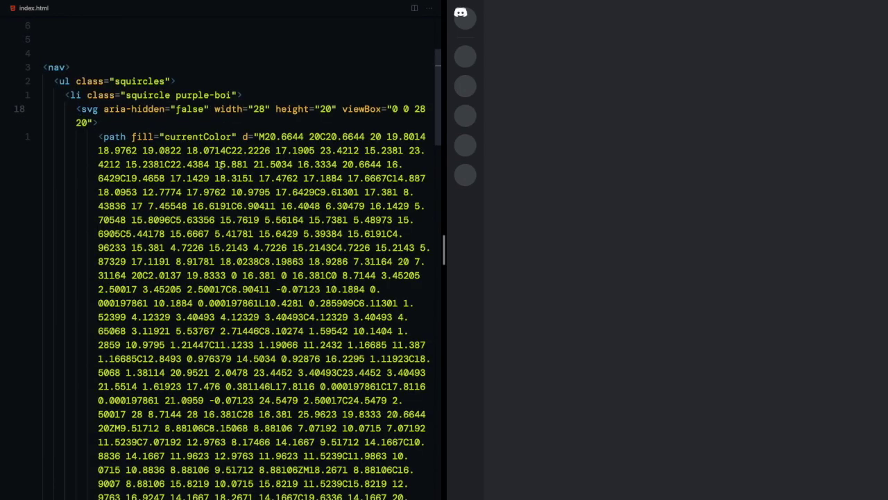
Add an img.server-icon rule inheriting width and border-radius, and center squircles with display: flex.
text(img.ser)
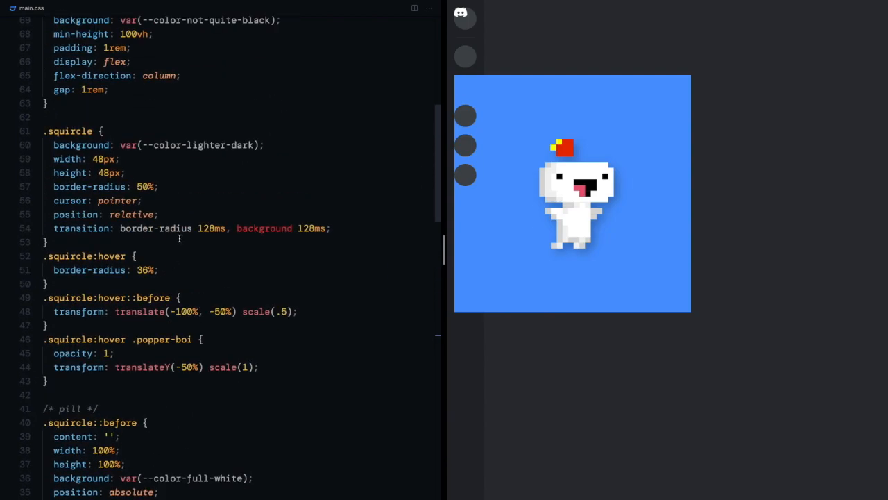
text(display: flex;)
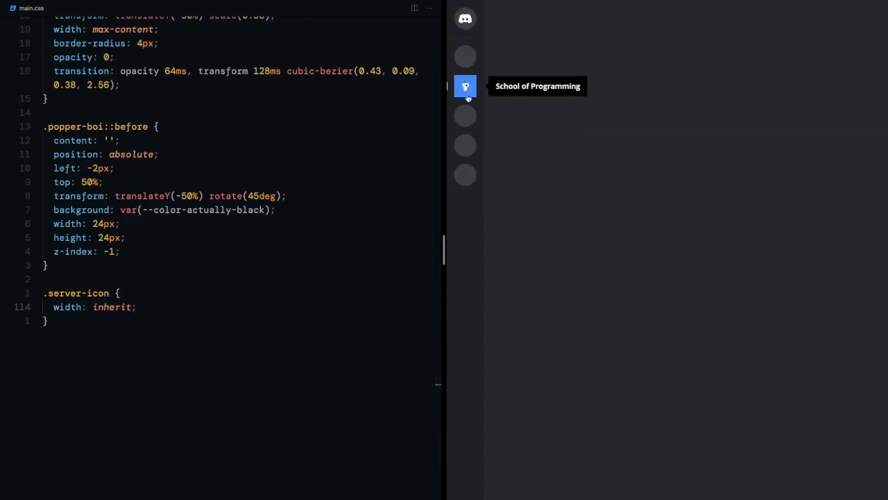
text(brs)
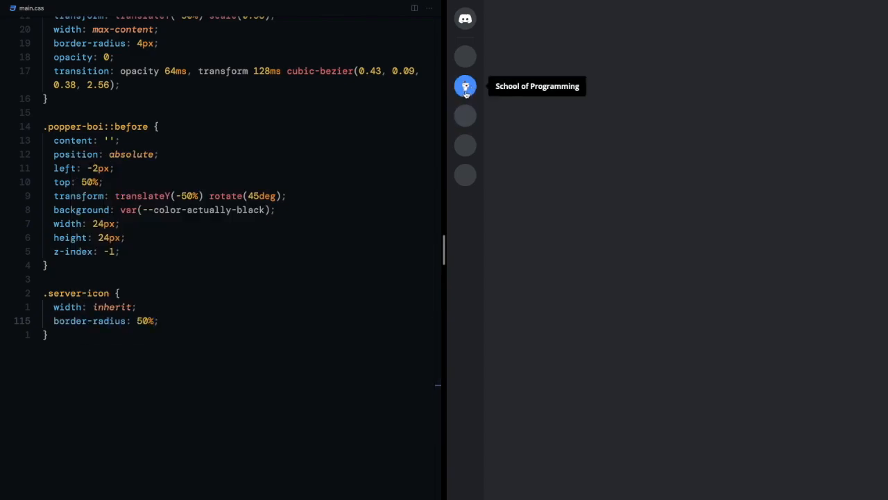
mouse_move(465, 115)
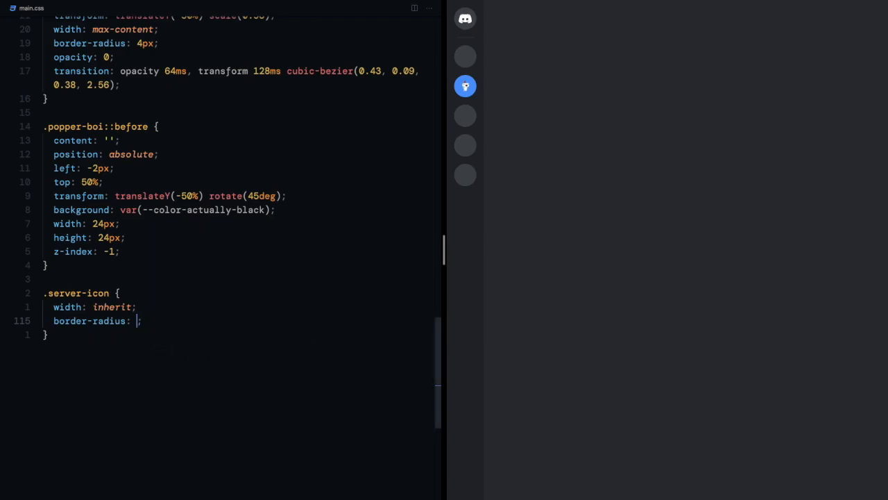
text(inherit)
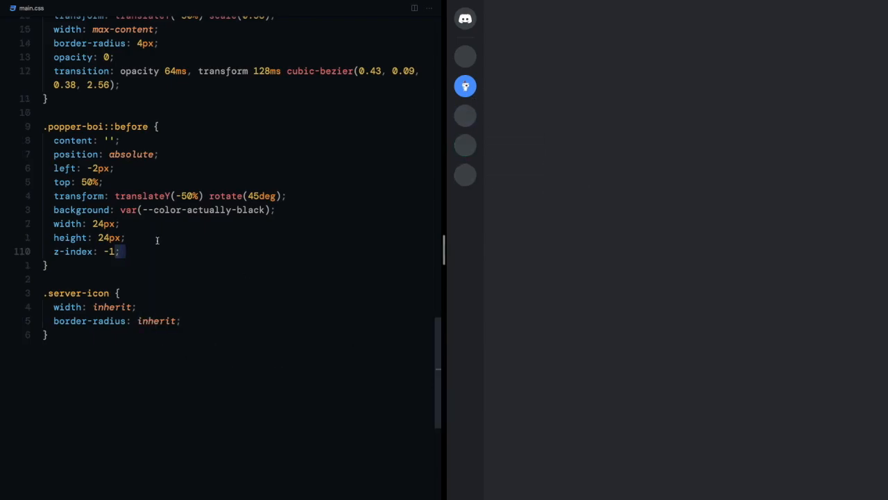
In index.html, add plus and compass SVGs to the last two green-boi items.
click(33, 8)
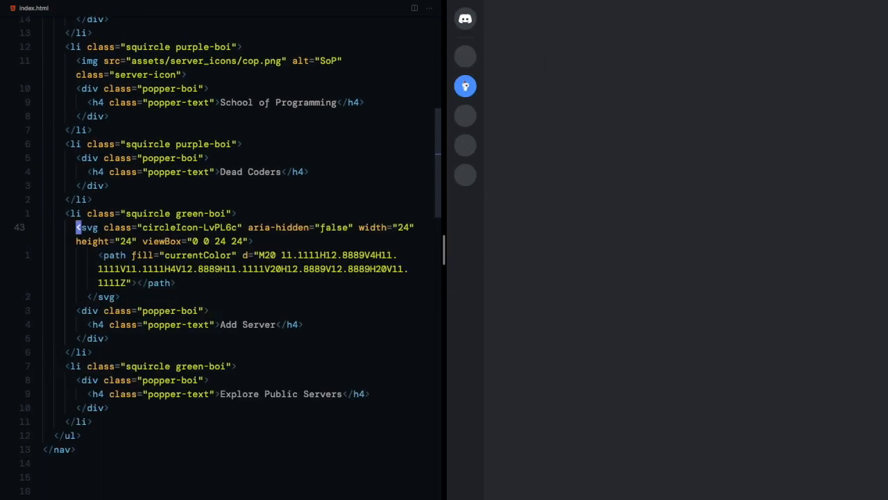
scroll(down, 3)
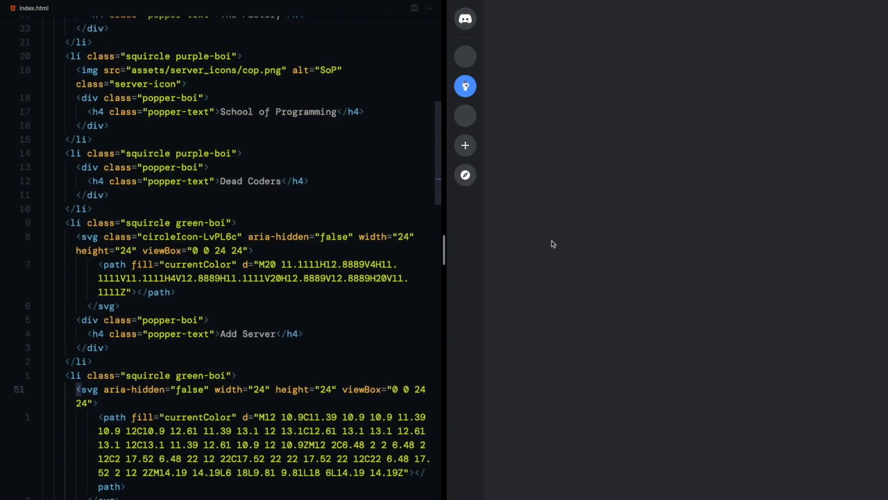
mouse_move(464, 145)
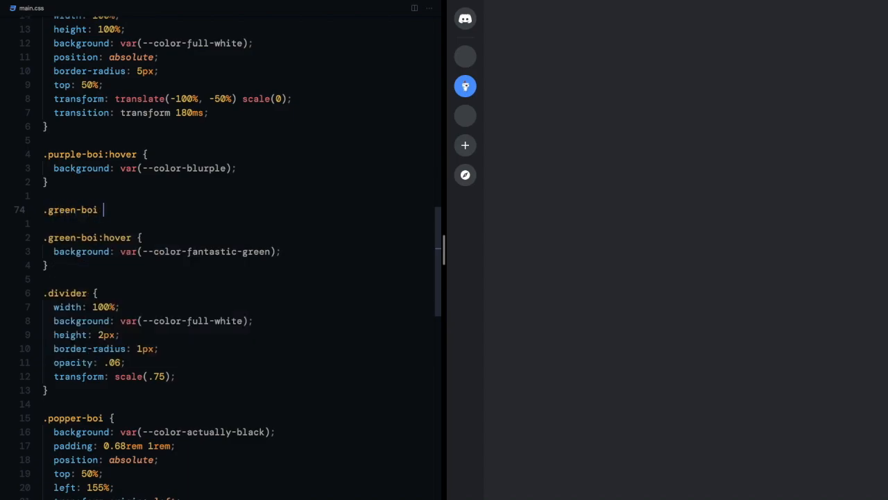
Color .green-boi icons fantastic-green by default and full white on hover.
text(color: f)
text(color: var(--color-full-white);)
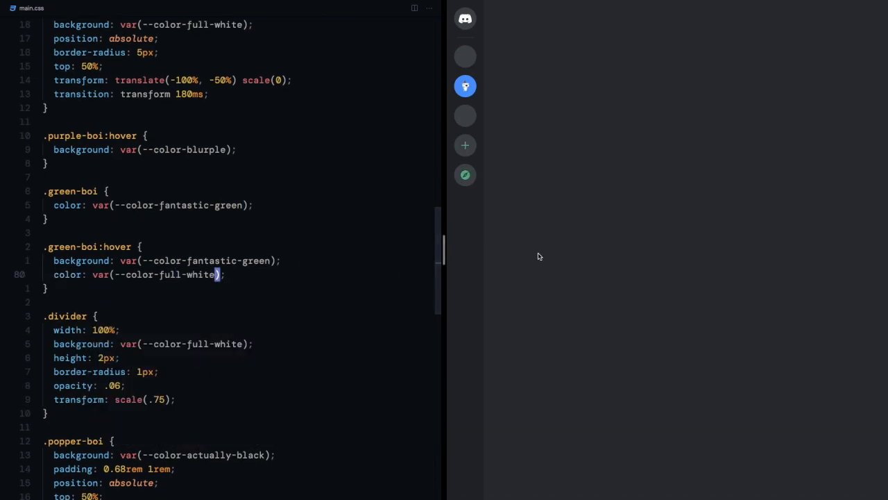
mouse_move(465, 175)
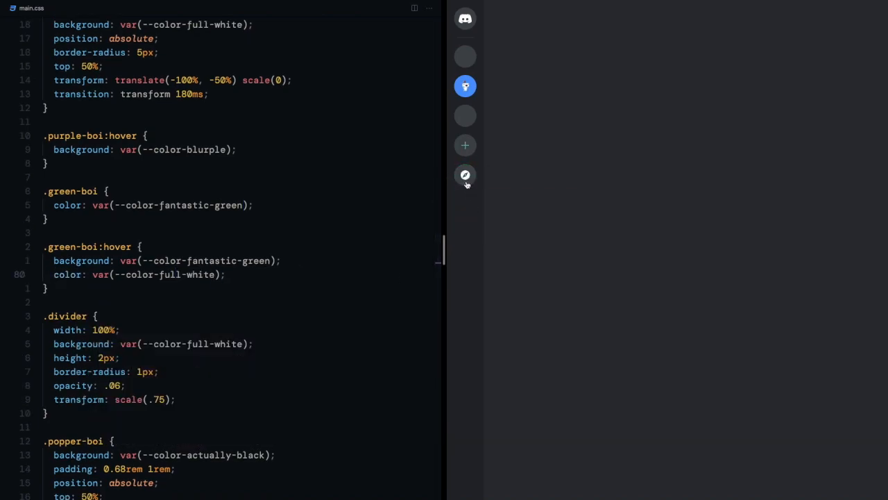
scroll(up, 3)
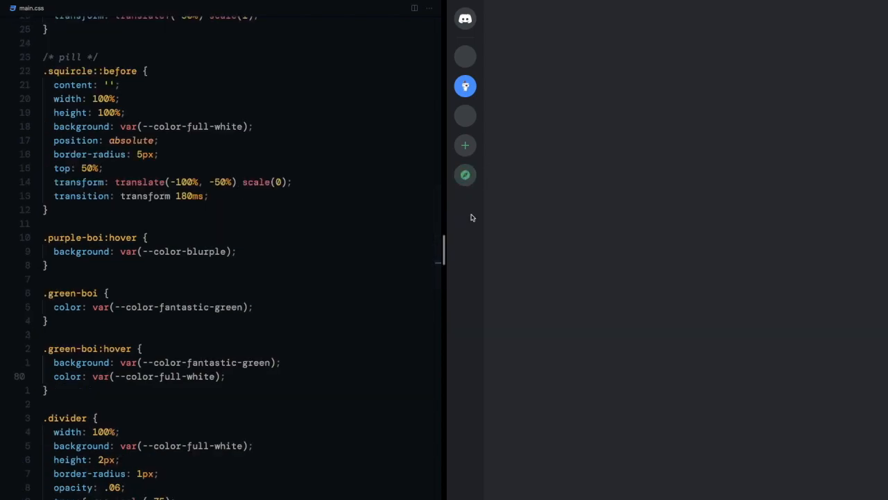
mouse_move(465, 145)
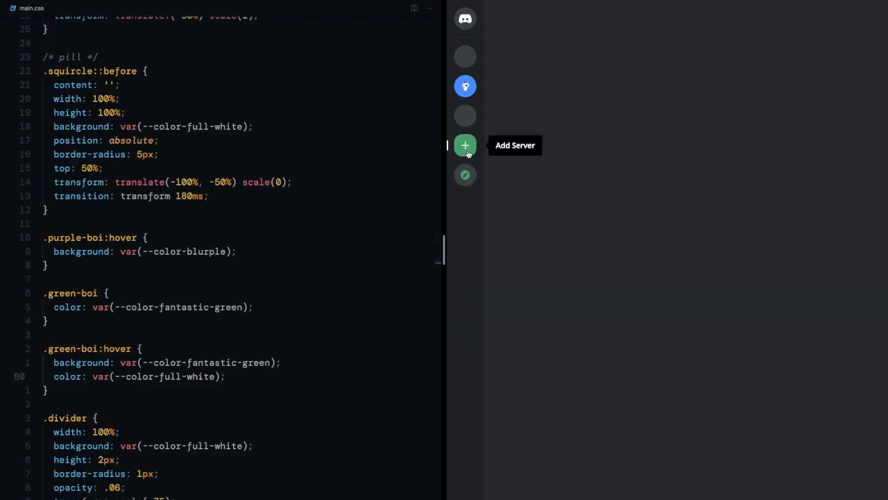
mouse_move(465, 174)
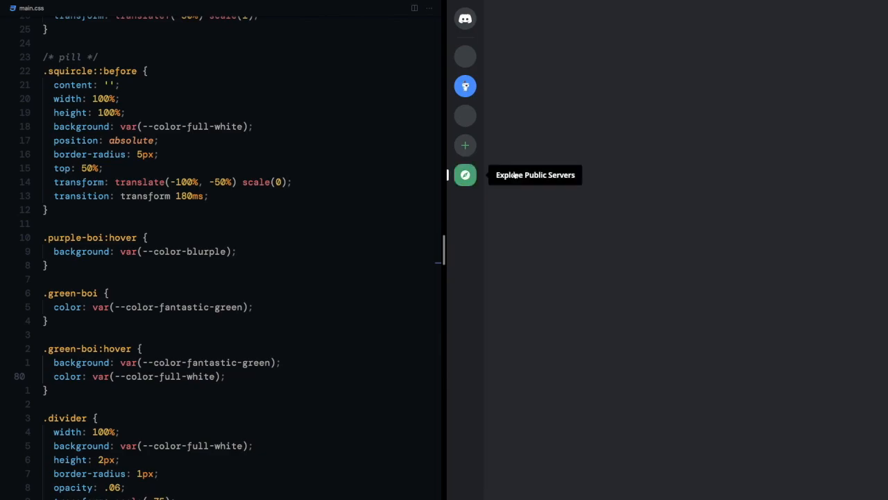
text(pointer;)
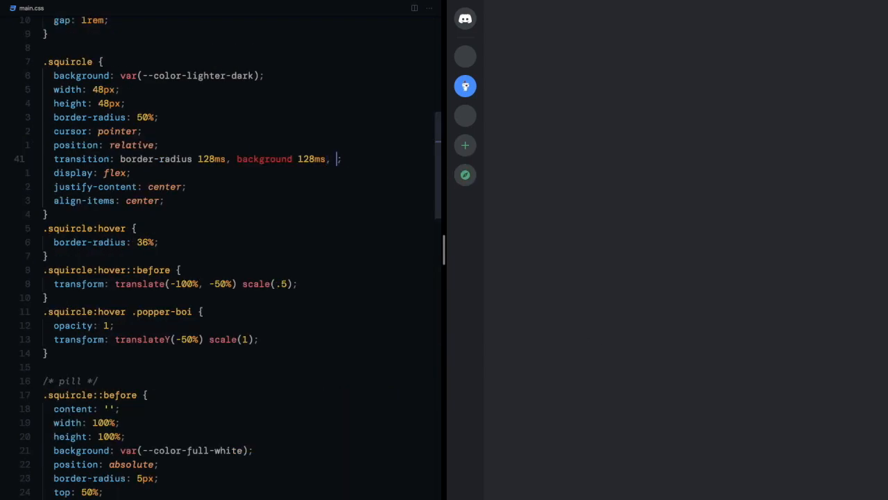
Add color to the .squircle transition; give .popper-boi pointer-events: none and full-white text.
text(color)
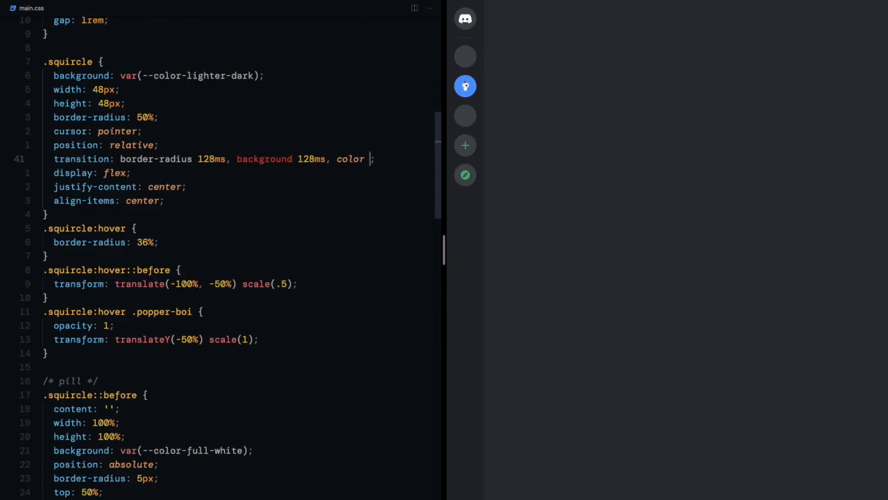
scroll(down, 3)
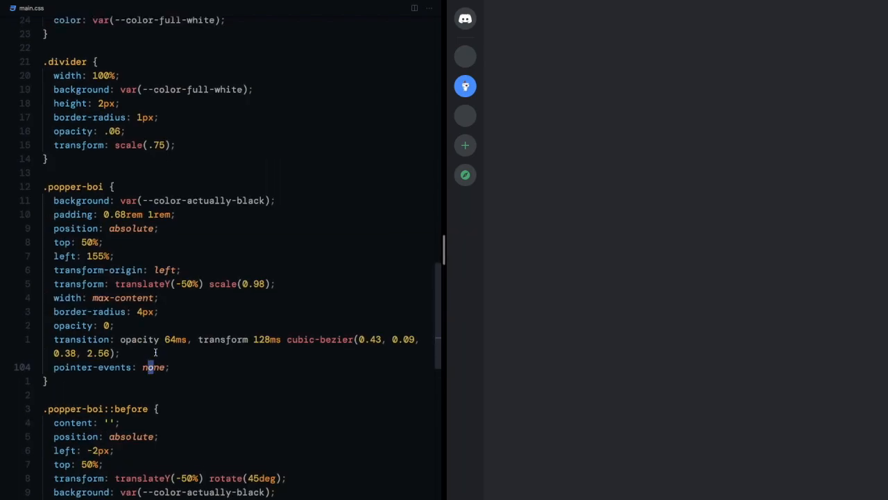
text(color: var(--color-full-white);)
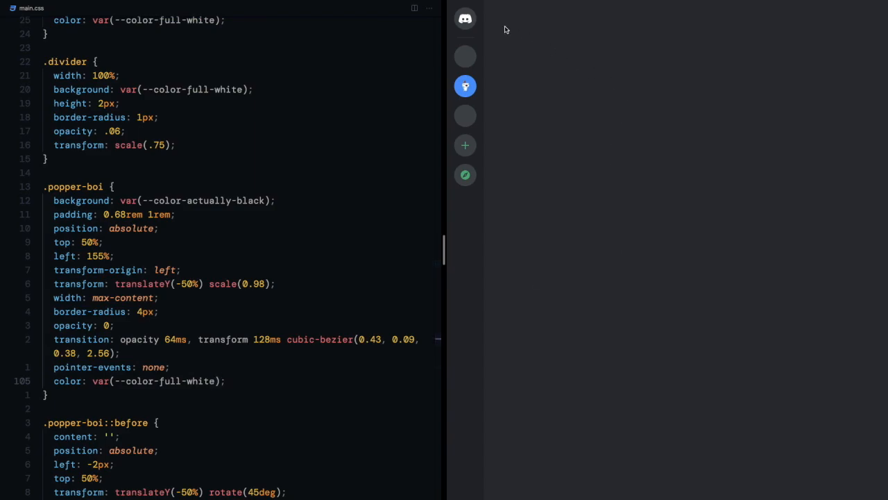
mouse_move(464, 115)
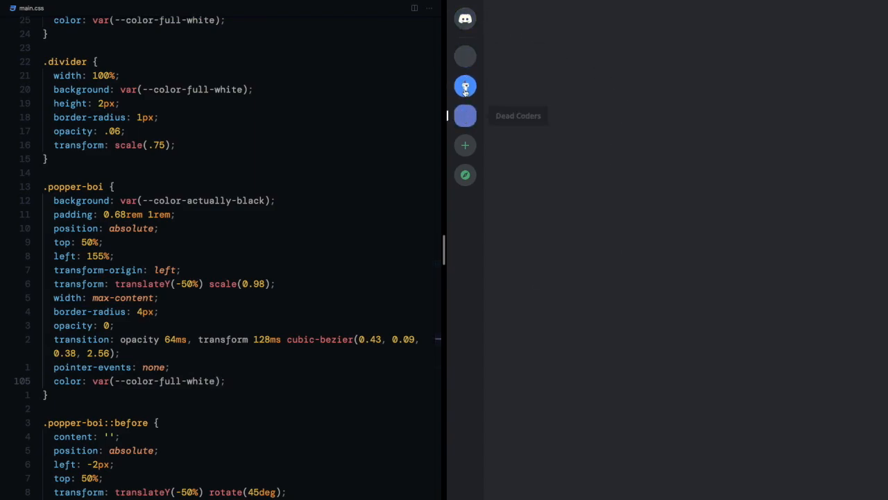
mouse_move(465, 145)
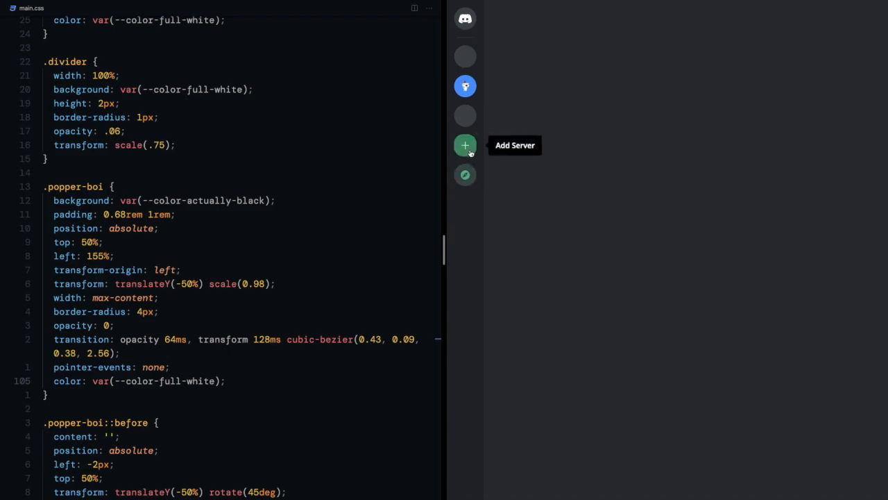
mouse_move(465, 145)
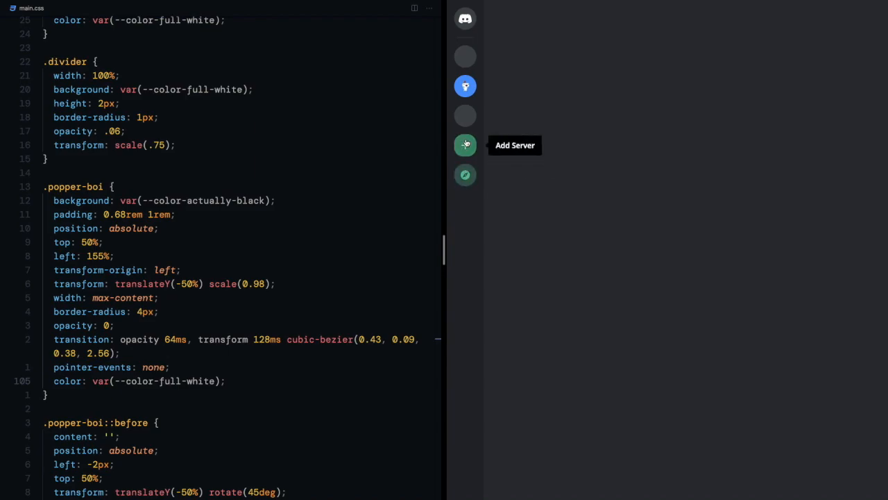